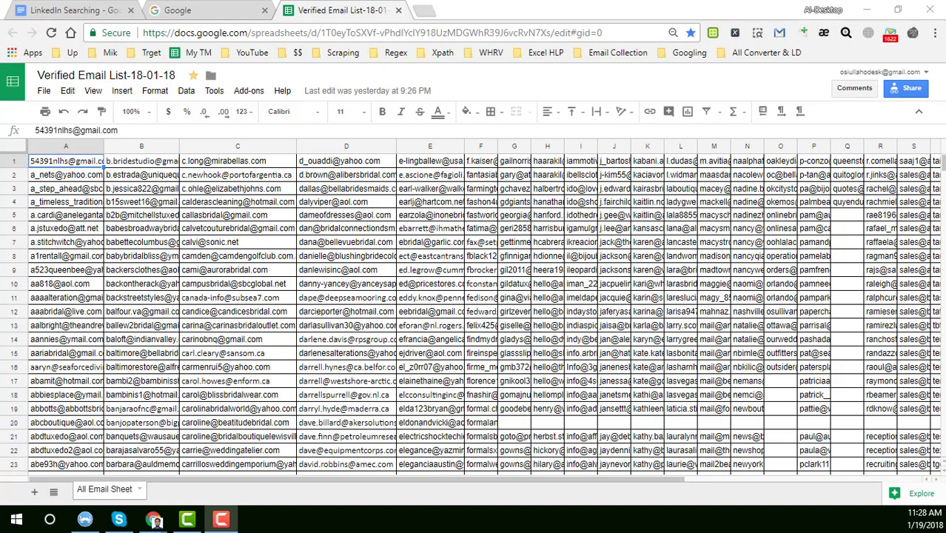
{"action": "mouse_move", "coordinate": [378, 441]}
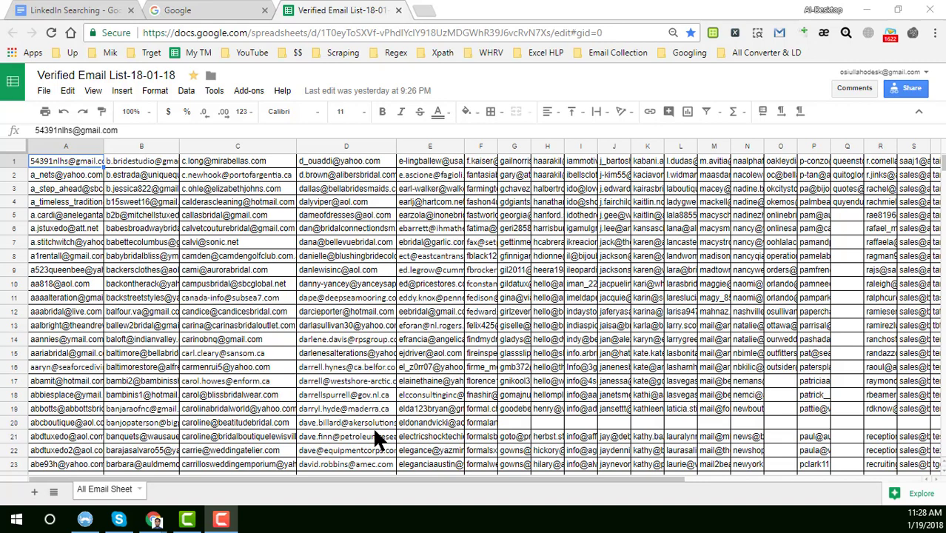
{"action": "mouse_move", "coordinate": [355, 26]}
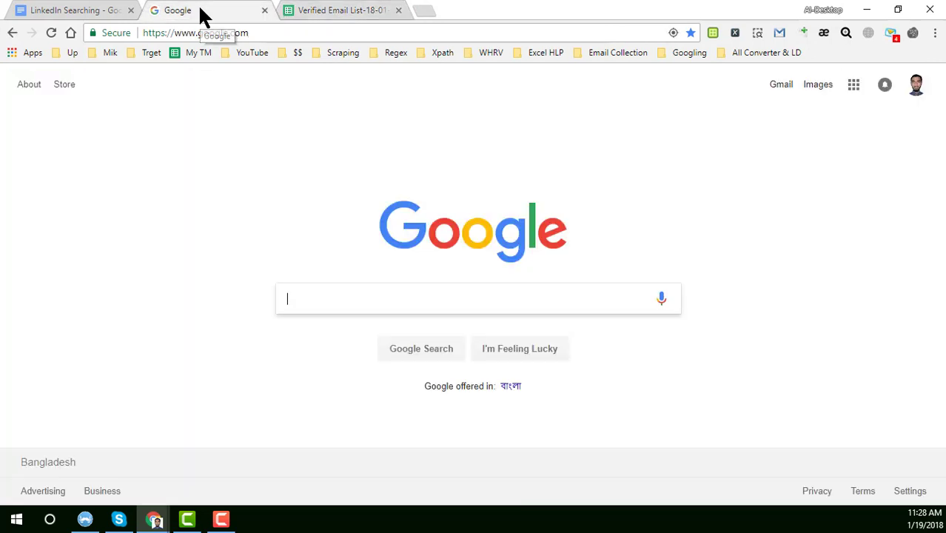
Step: Browse down the Verified Email List sheet, then move to the LinkedIn Searching document
{"action": "left_click", "coordinate": [340, 9]}
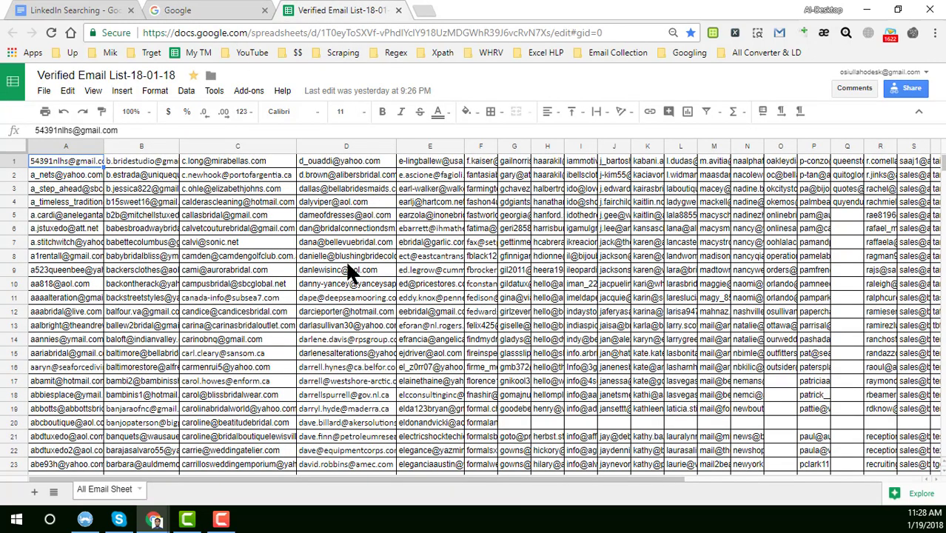
{"action": "scroll", "scroll_direction": "down", "scroll_amount": 3}
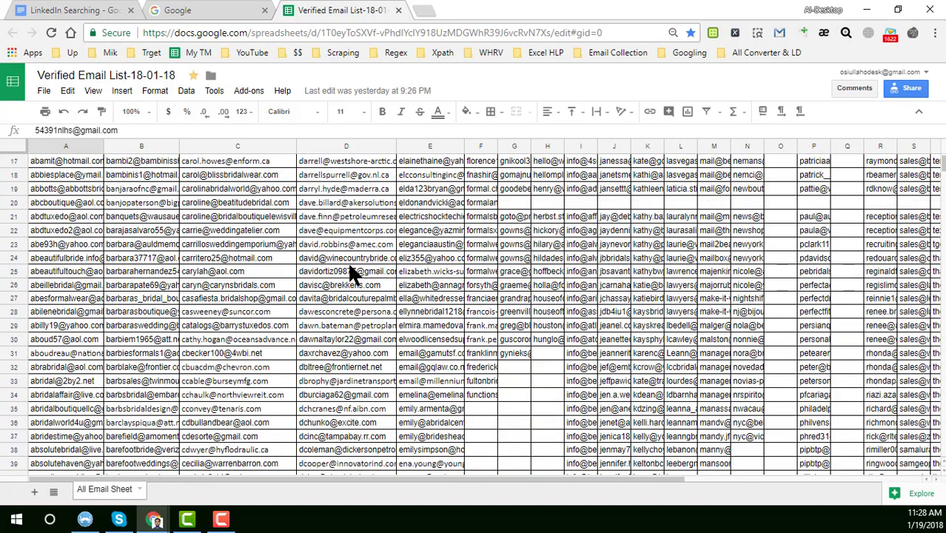
{"action": "scroll", "scroll_direction": "down", "scroll_amount": 3}
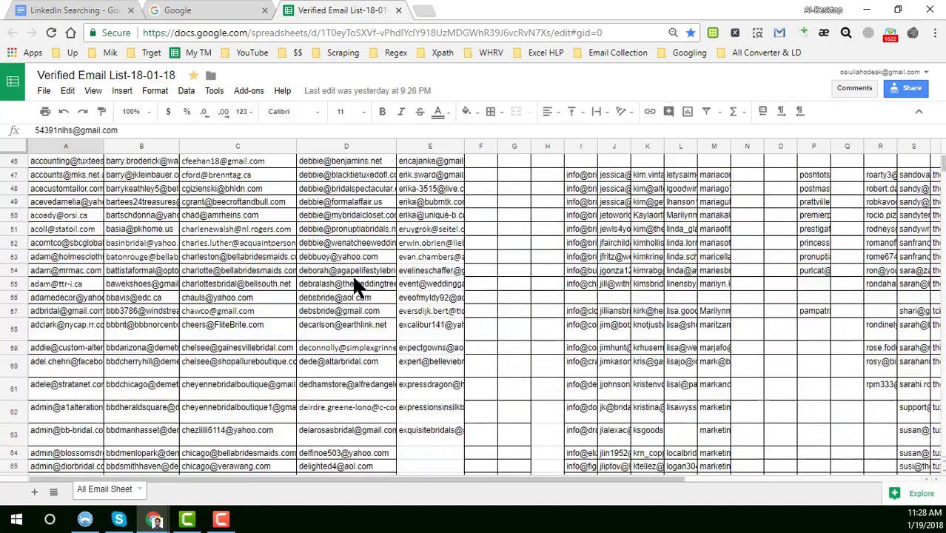
{"action": "scroll", "scroll_direction": "down", "scroll_amount": 3}
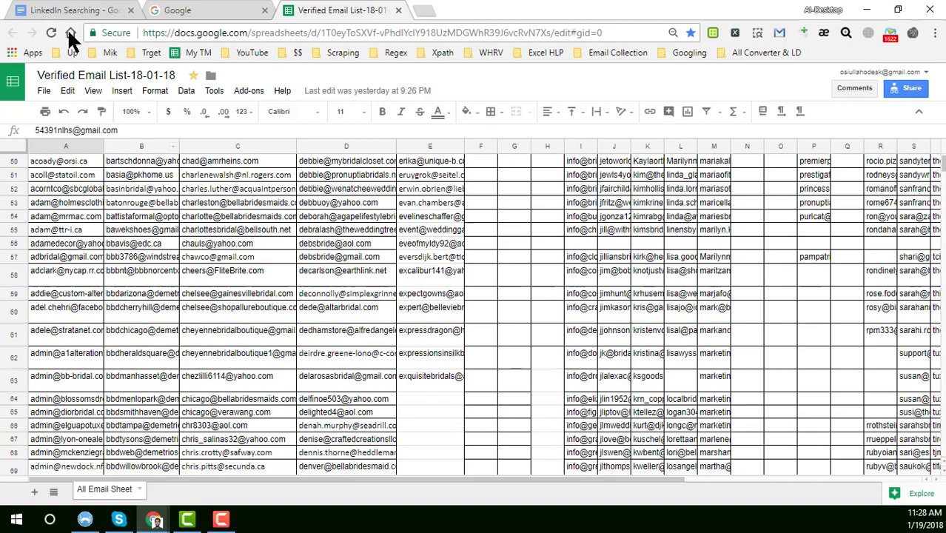
{"action": "left_click", "coordinate": [71, 8]}
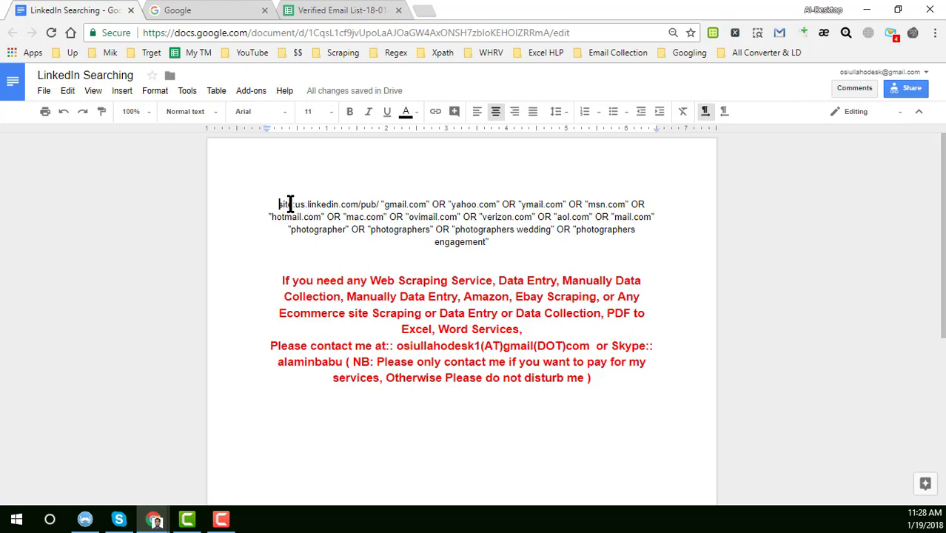
{"action": "mouse_move", "coordinate": [303, 222]}
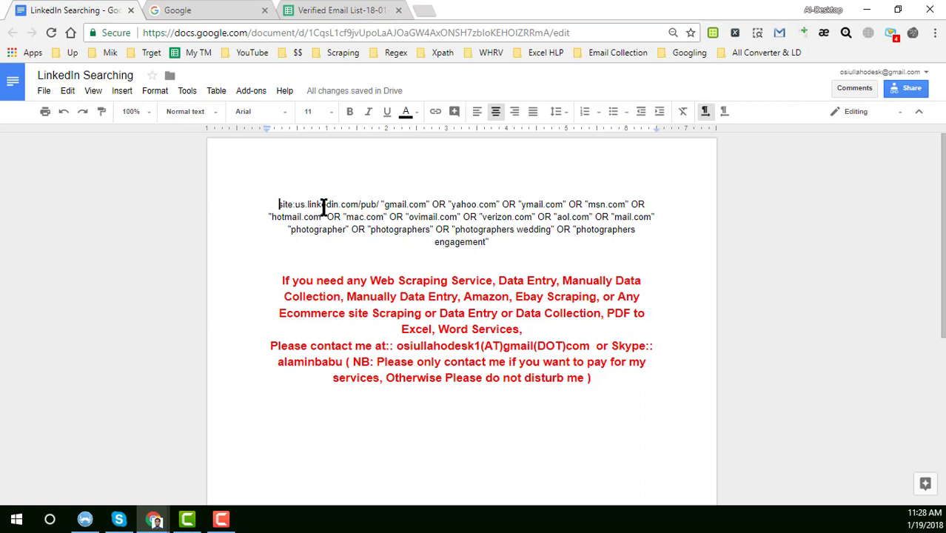
{"action": "mouse_move", "coordinate": [397, 204]}
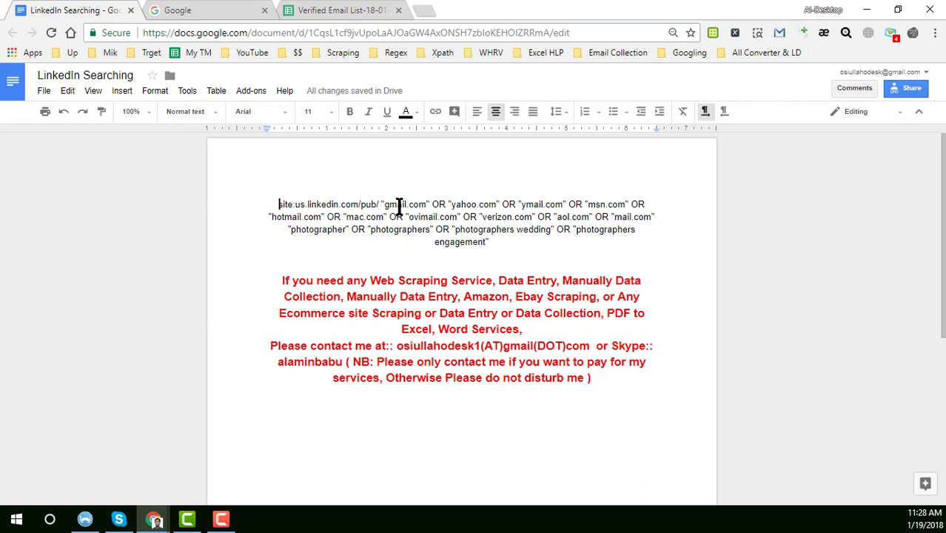
{"action": "mouse_move", "coordinate": [532, 210]}
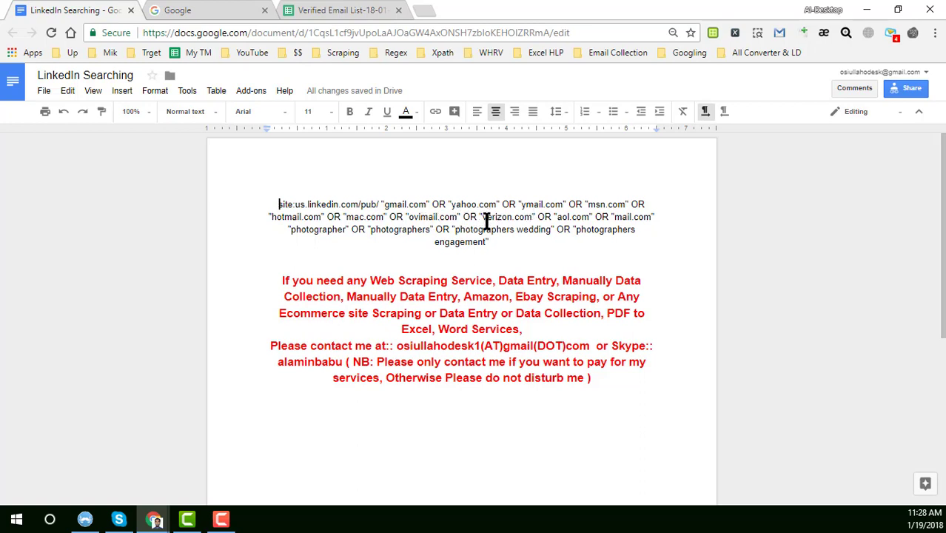
{"action": "mouse_move", "coordinate": [320, 234]}
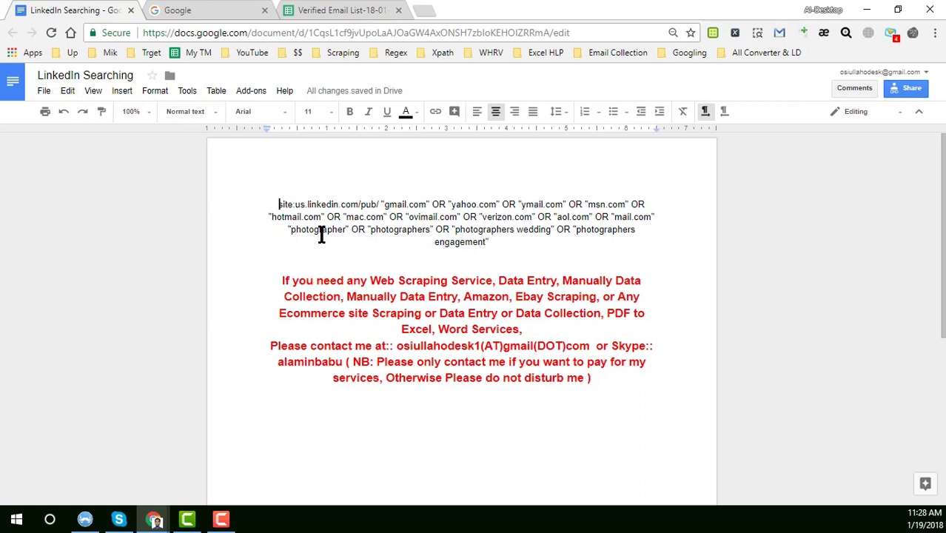
{"action": "mouse_move", "coordinate": [503, 231]}
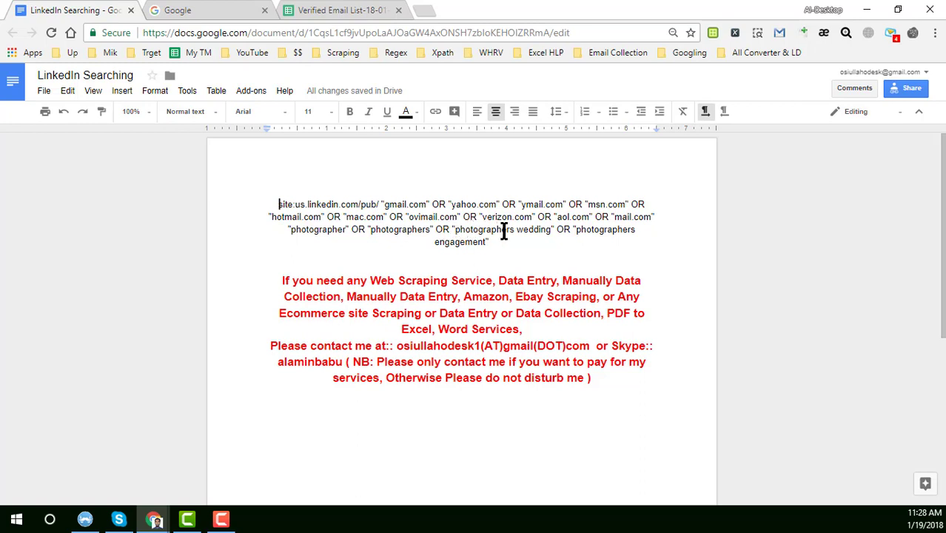
{"action": "mouse_move", "coordinate": [580, 228]}
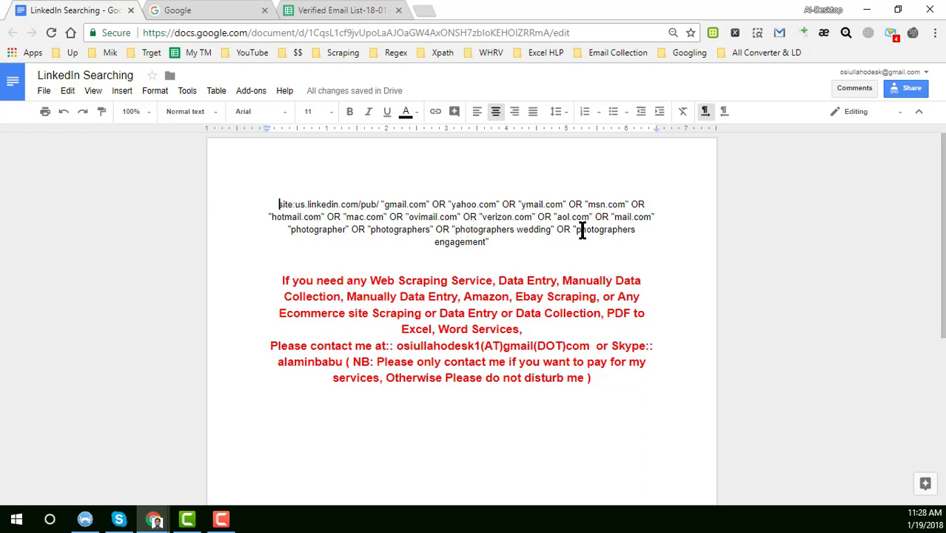
{"action": "mouse_move", "coordinate": [549, 216]}
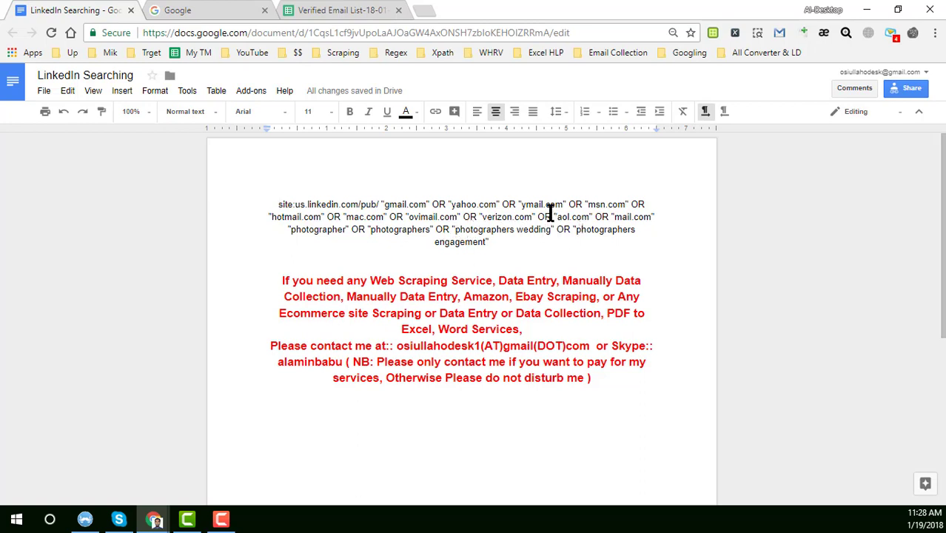
{"action": "mouse_move", "coordinate": [486, 251]}
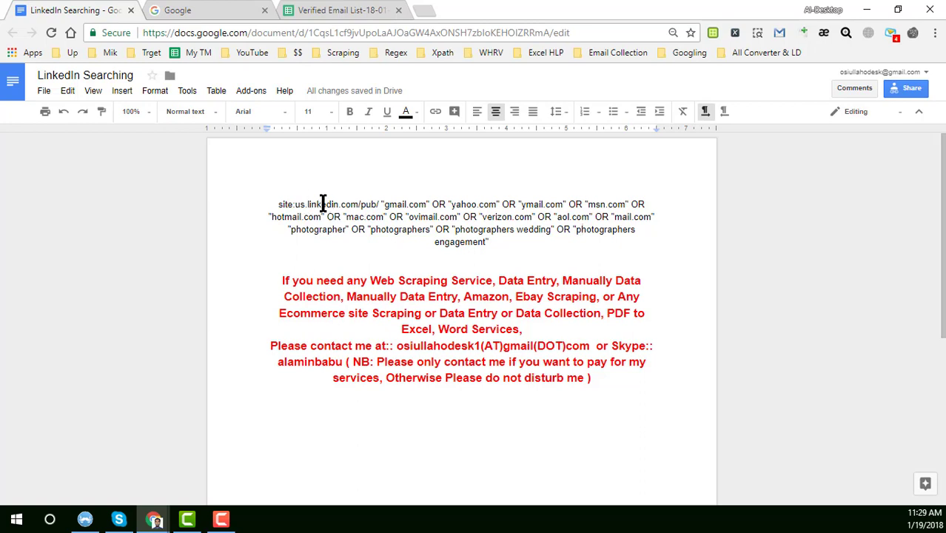
{"action": "mouse_move", "coordinate": [336, 264]}
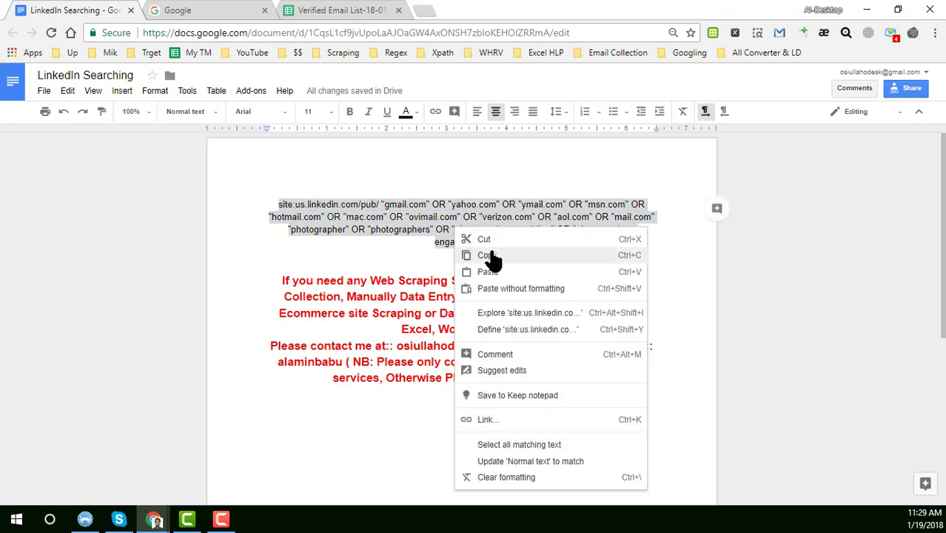
Step: Copy the site:us.linkedin.com search query and bring up the Google tab
{"action": "left_click", "coordinate": [207, 9]}
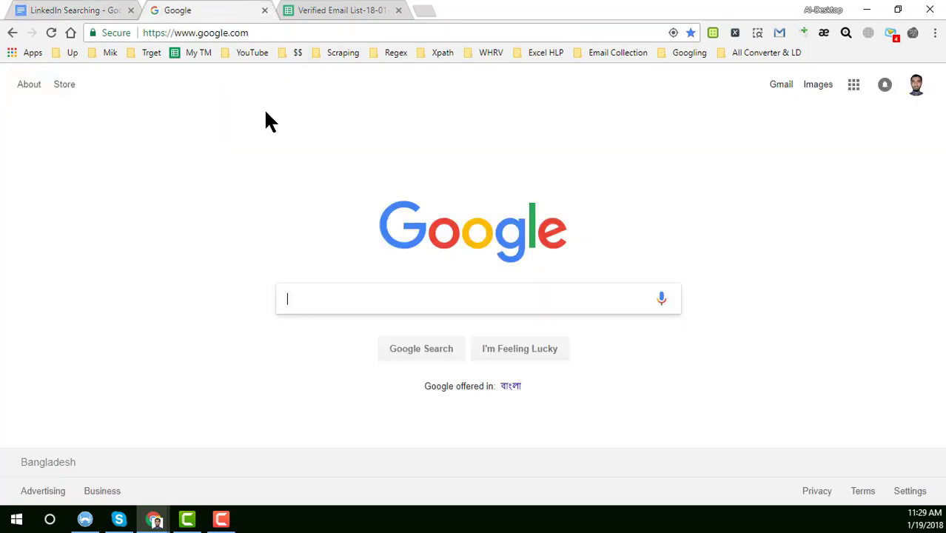
Step: Run the pasted LinkedIn site query in Google and scan the 57 profile results
{"action": "left_click", "coordinate": [479, 299]}
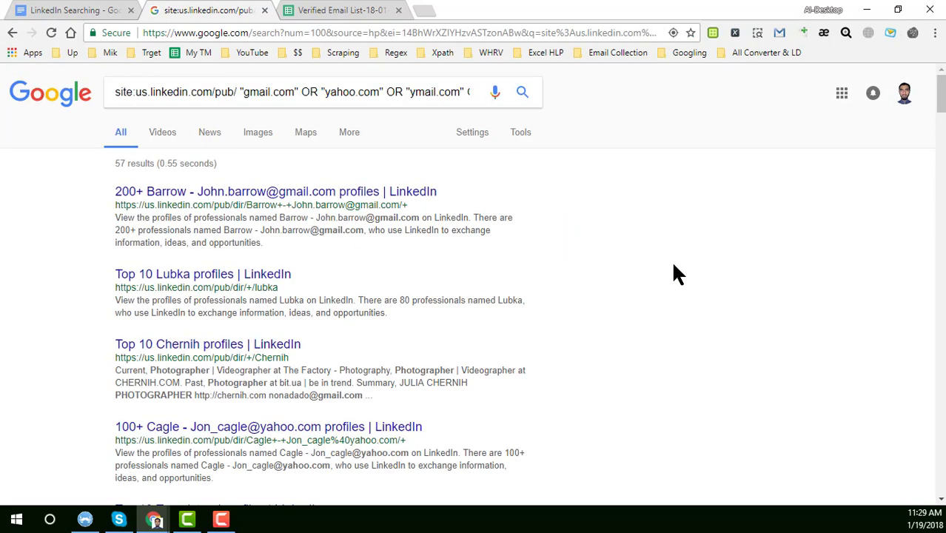
{"action": "mouse_move", "coordinate": [133, 193]}
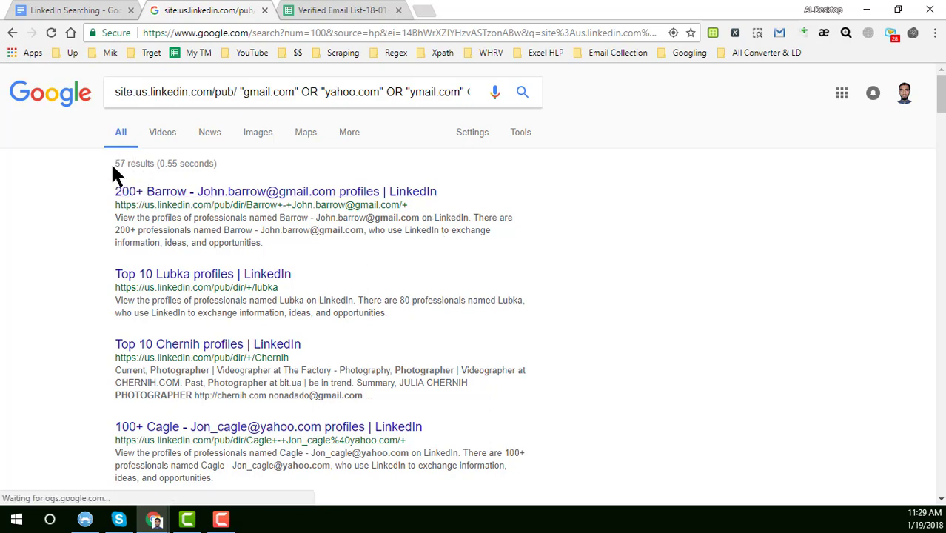
{"action": "mouse_move", "coordinate": [189, 222]}
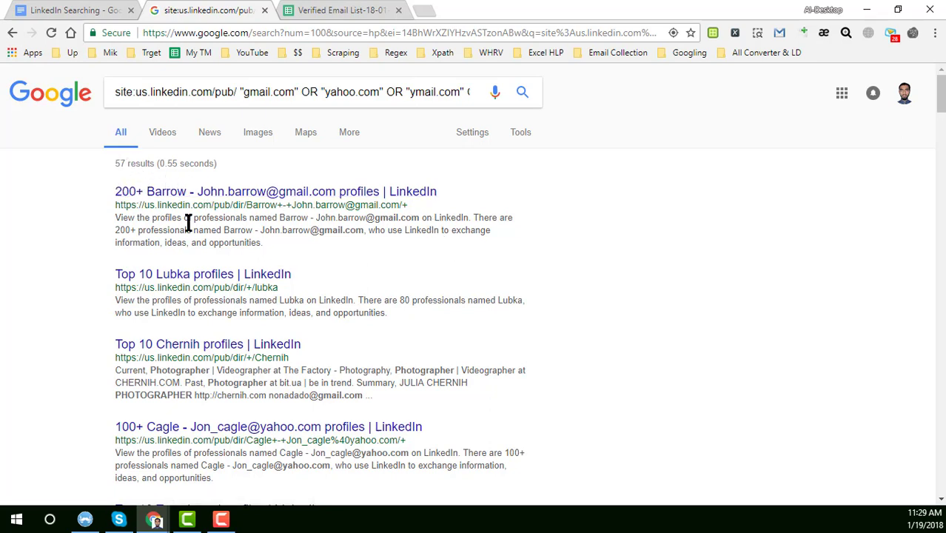
{"action": "scroll", "scroll_direction": "down", "scroll_amount": 3}
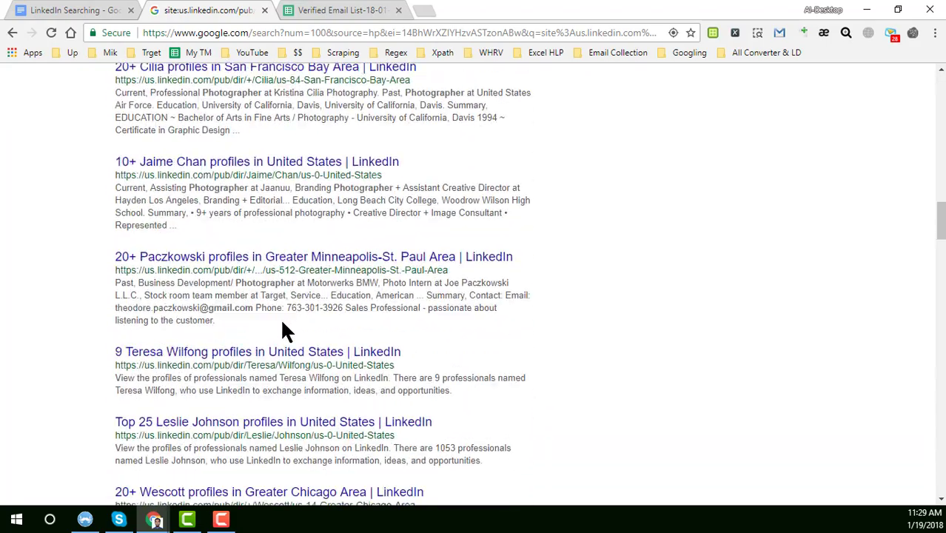
{"action": "scroll", "scroll_direction": "down", "scroll_amount": 3}
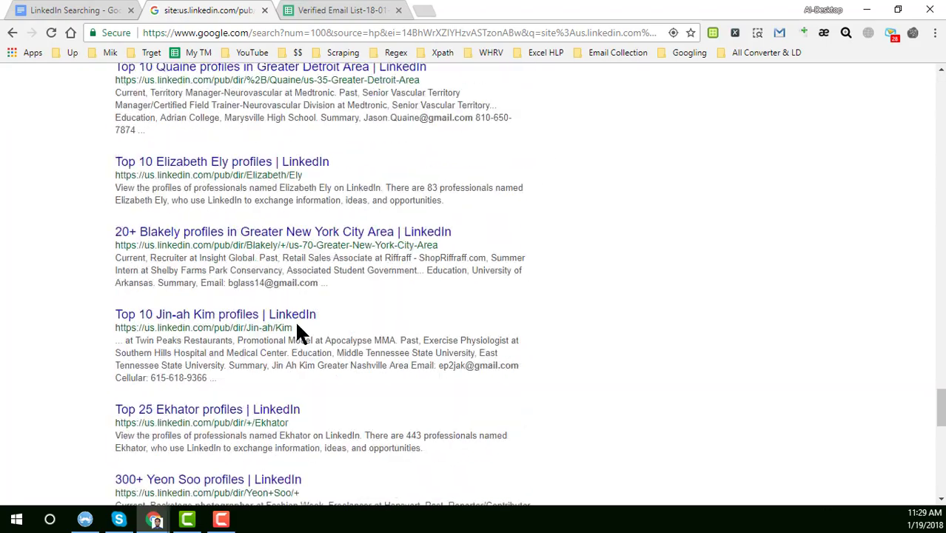
{"action": "scroll", "scroll_direction": "down", "scroll_amount": 3}
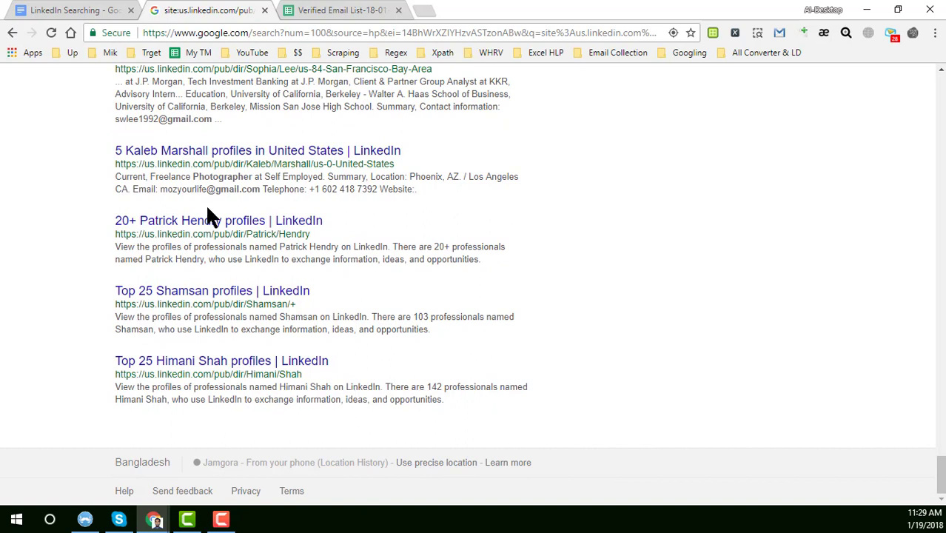
{"action": "mouse_move", "coordinate": [299, 210]}
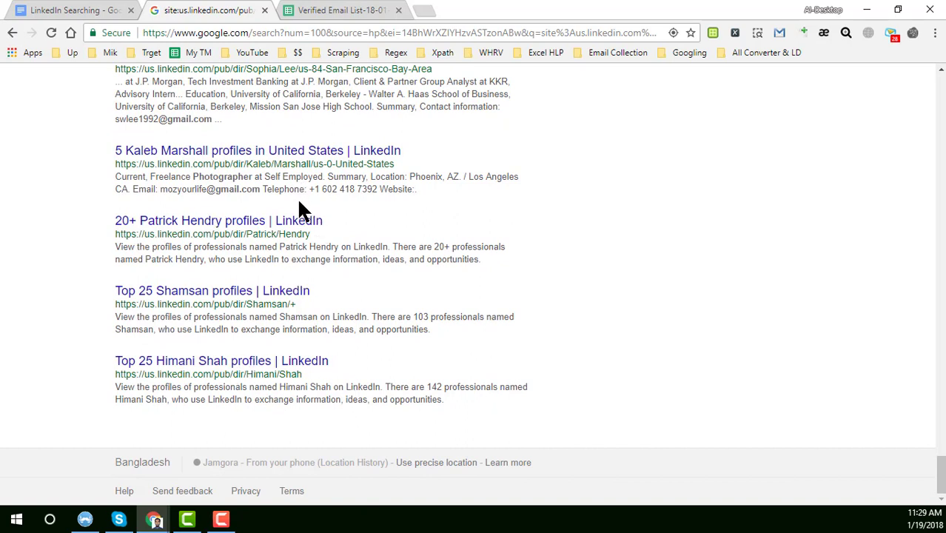
{"action": "scroll", "scroll_direction": "up", "scroll_amount": 3}
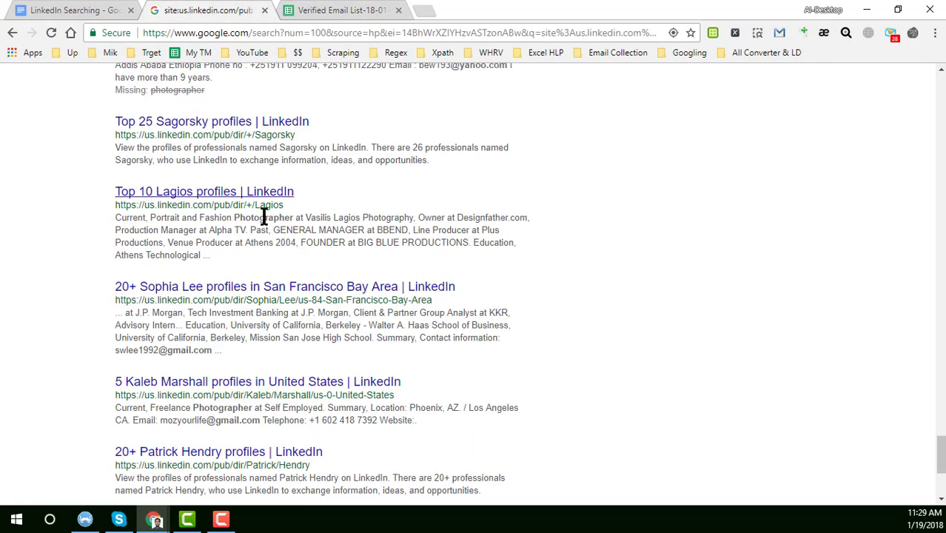
{"action": "scroll", "scroll_direction": "down", "scroll_amount": 3}
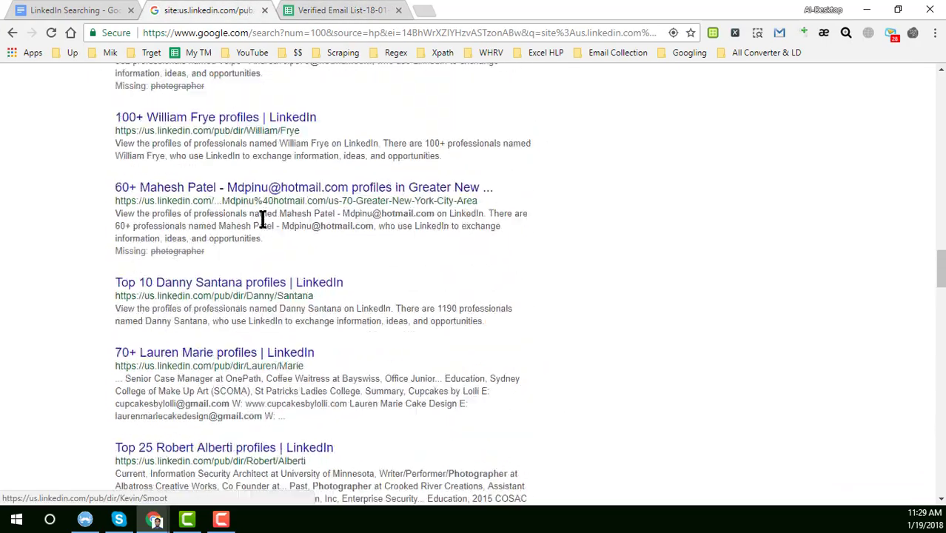
{"action": "scroll", "scroll_direction": "up", "scroll_amount": 3}
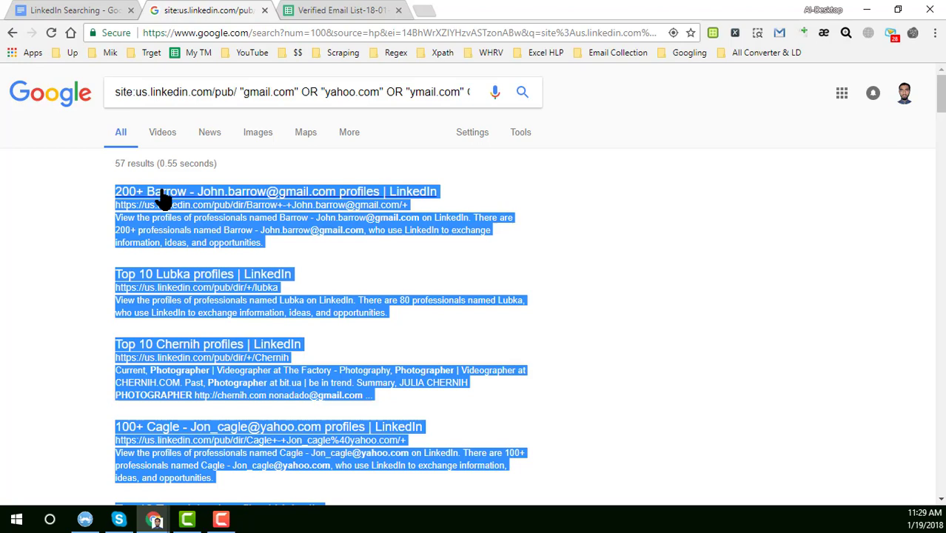
Step: Select all text on the results page and scroll to check the selection
{"action": "scroll", "scroll_direction": "down", "scroll_amount": 3}
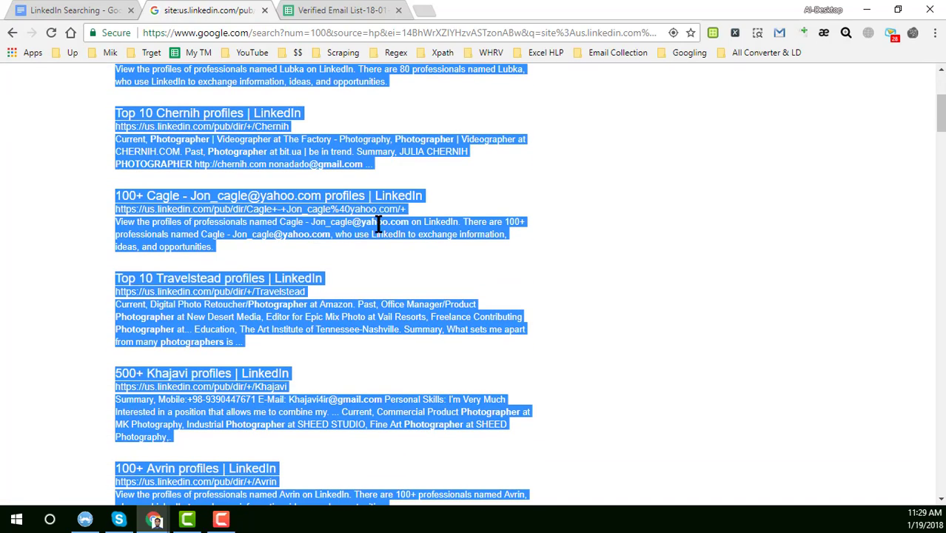
{"action": "mouse_move", "coordinate": [362, 191]}
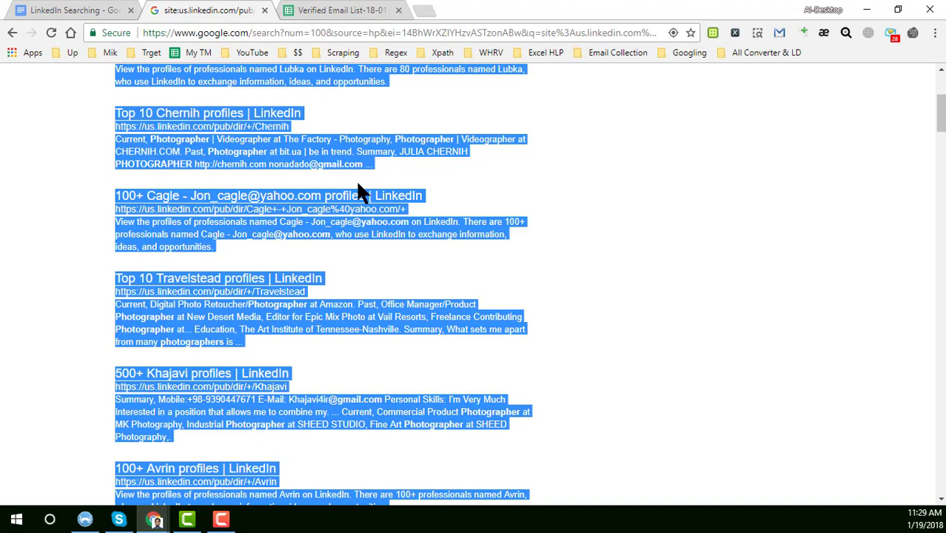
{"action": "mouse_move", "coordinate": [356, 183]}
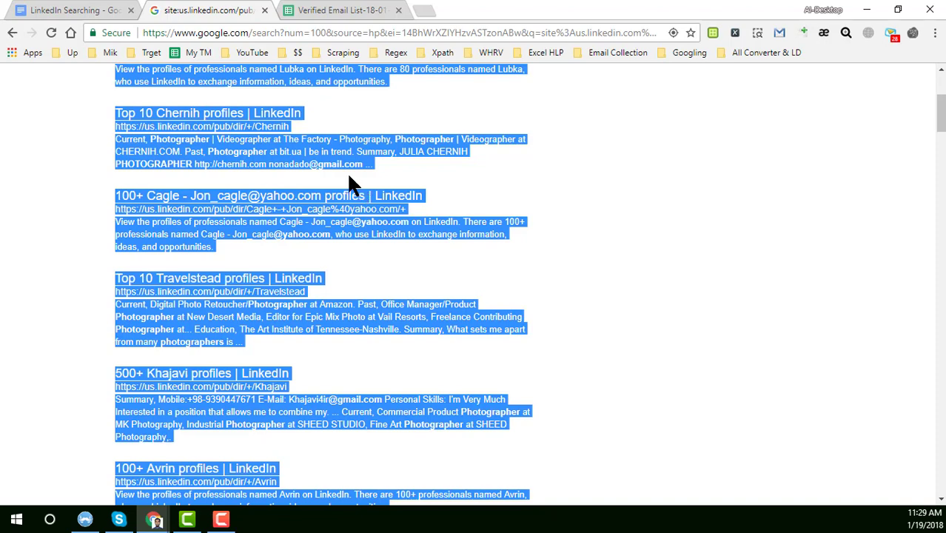
{"action": "mouse_move", "coordinate": [713, 33]}
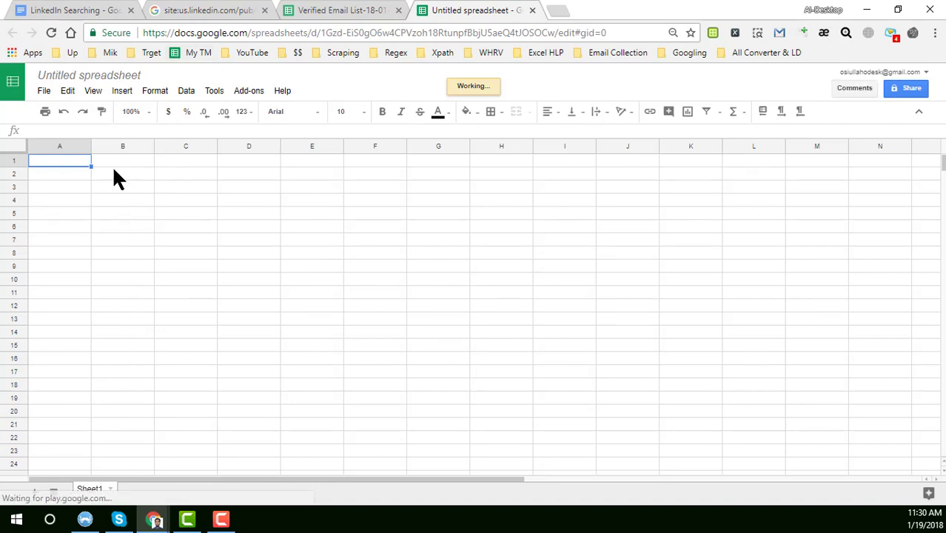
Step: Paste the copied search results at B2 and widen column B so they read clearly
{"action": "right_click", "coordinate": [123, 173]}
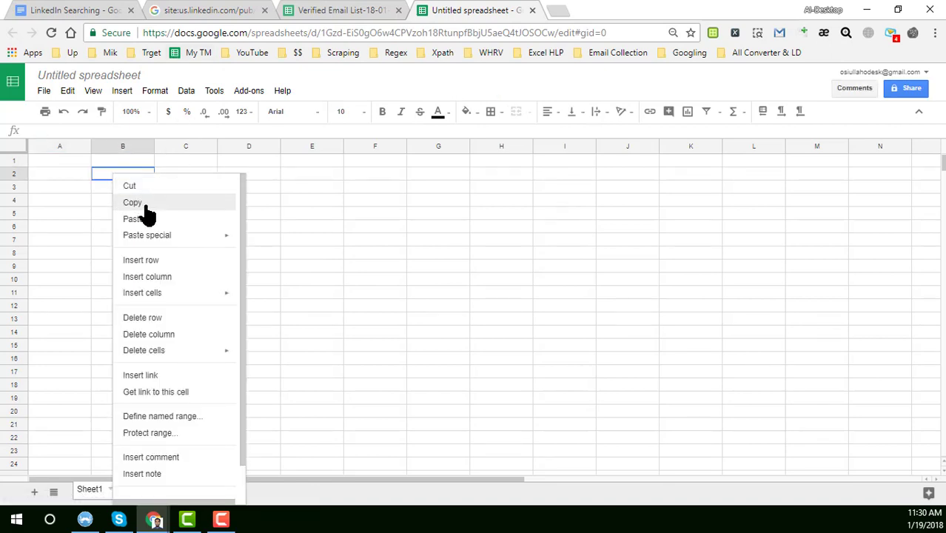
{"action": "left_click", "coordinate": [132, 219]}
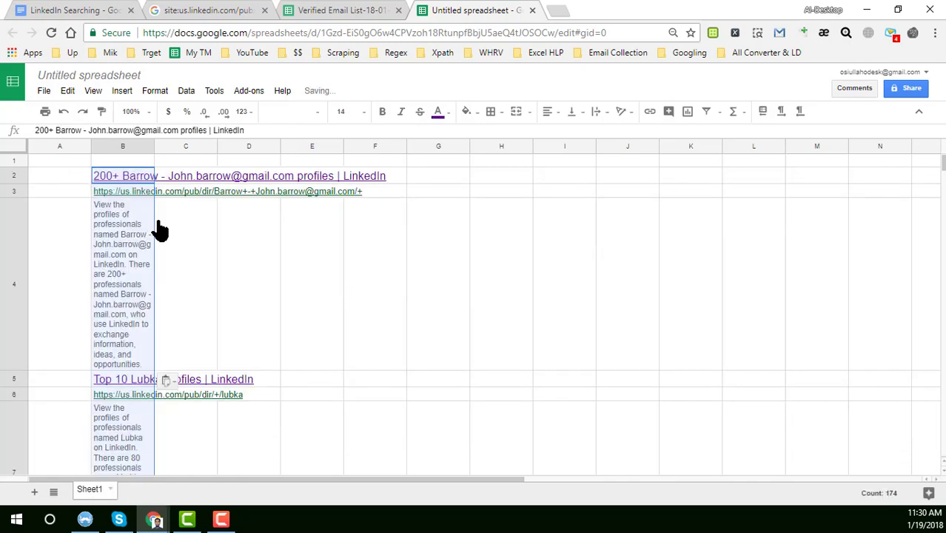
{"action": "left_click", "coordinate": [186, 284]}
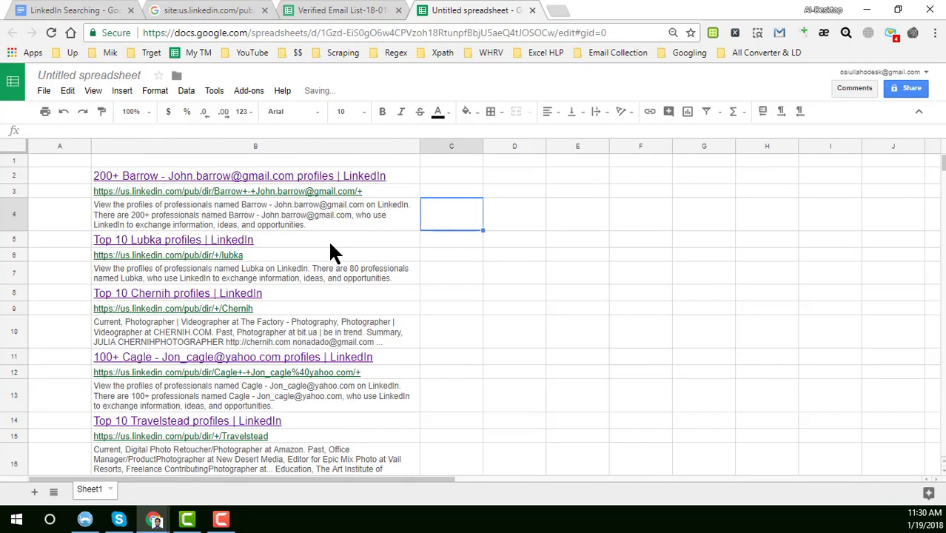
{"action": "left_click", "coordinate": [255, 215]}
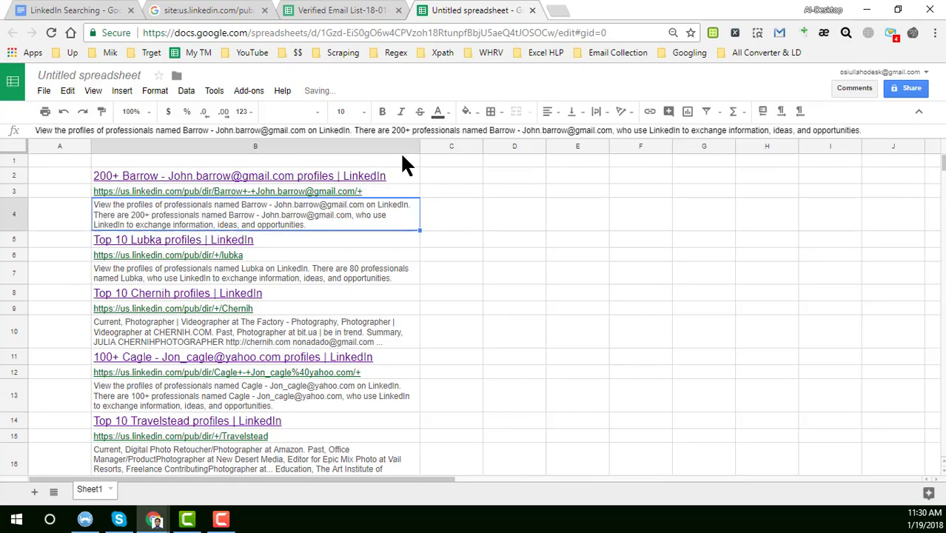
{"action": "scroll", "scroll_direction": "down", "scroll_amount": 3}
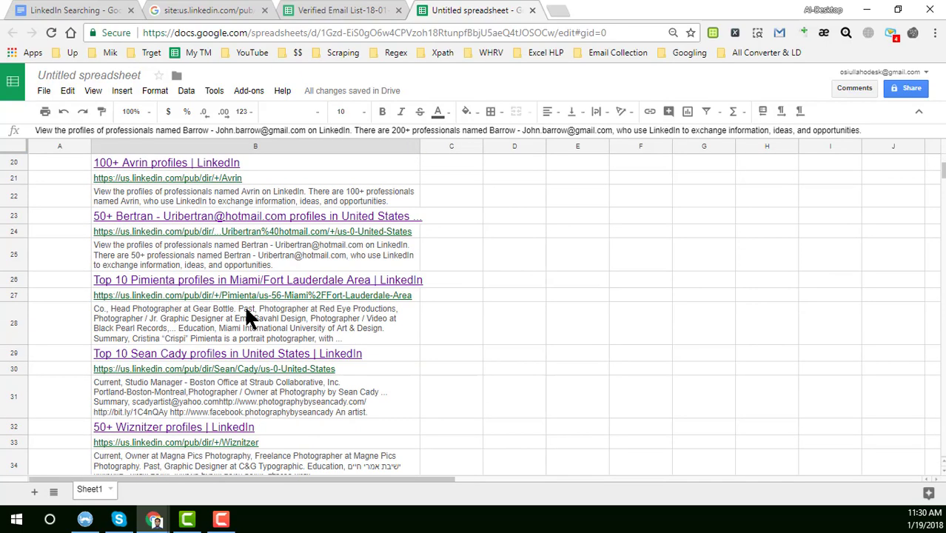
{"action": "scroll", "scroll_direction": "up", "scroll_amount": 3}
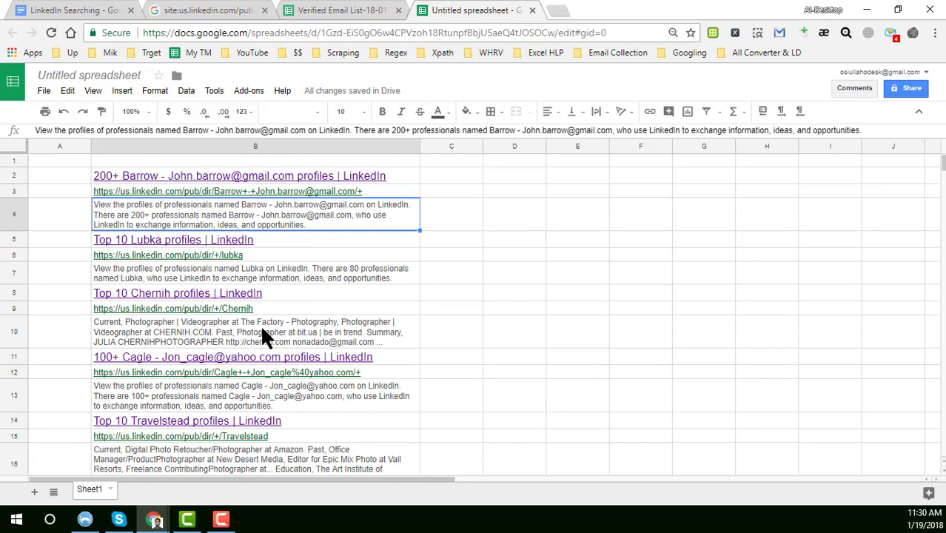
Step: Select cell C2 beside the first result to begin a formula
{"action": "left_click", "coordinate": [450, 175]}
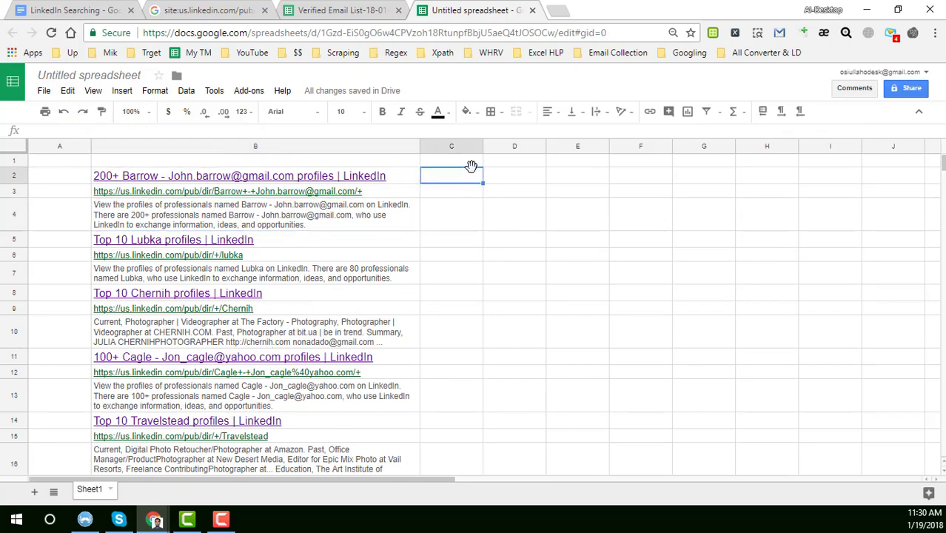
{"action": "mouse_move", "coordinate": [483, 150]}
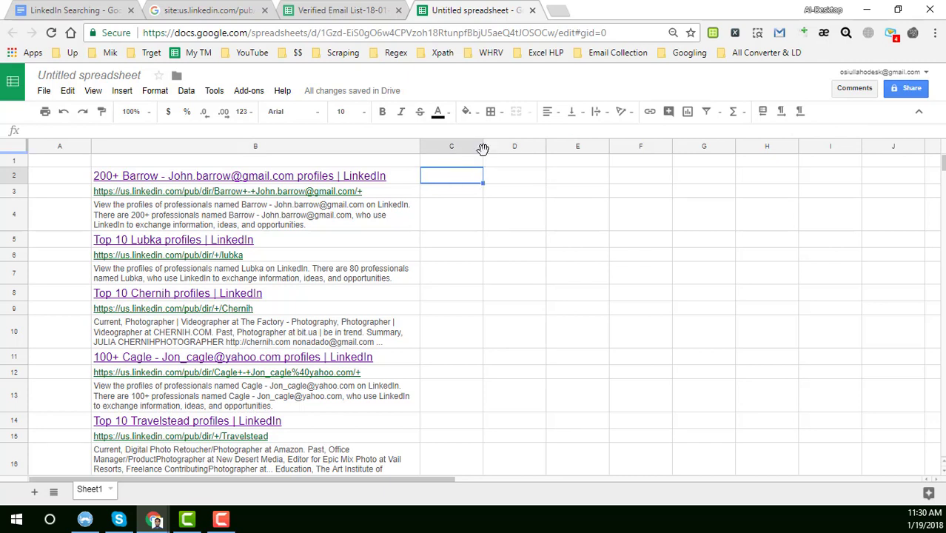
{"action": "left_click", "coordinate": [467, 175]}
{"action": "type", "text": "="}
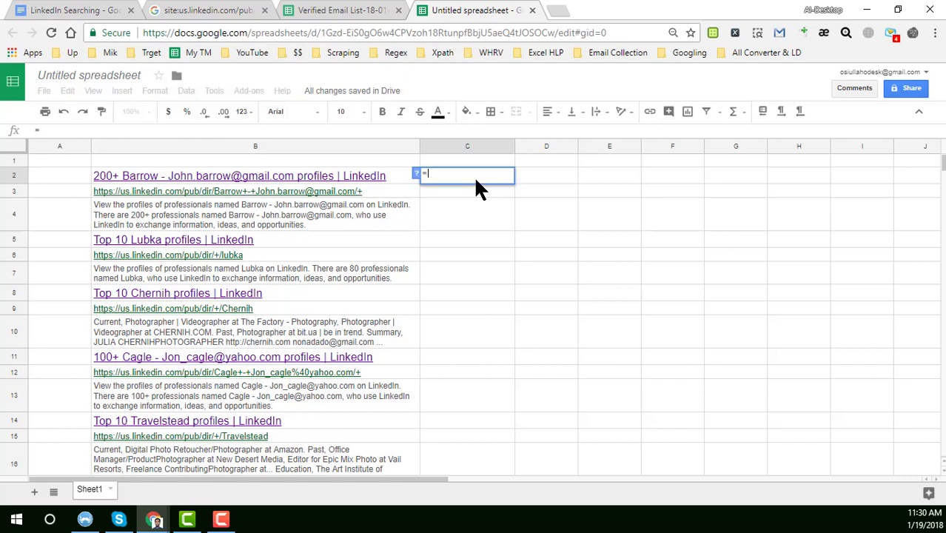
{"action": "type", "text": "Re"}
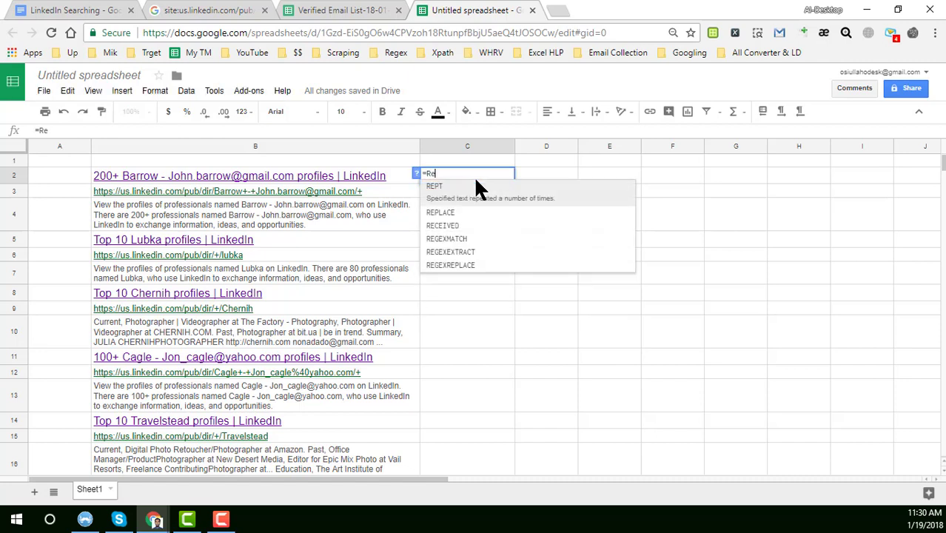
{"action": "type", "text": "ge"}
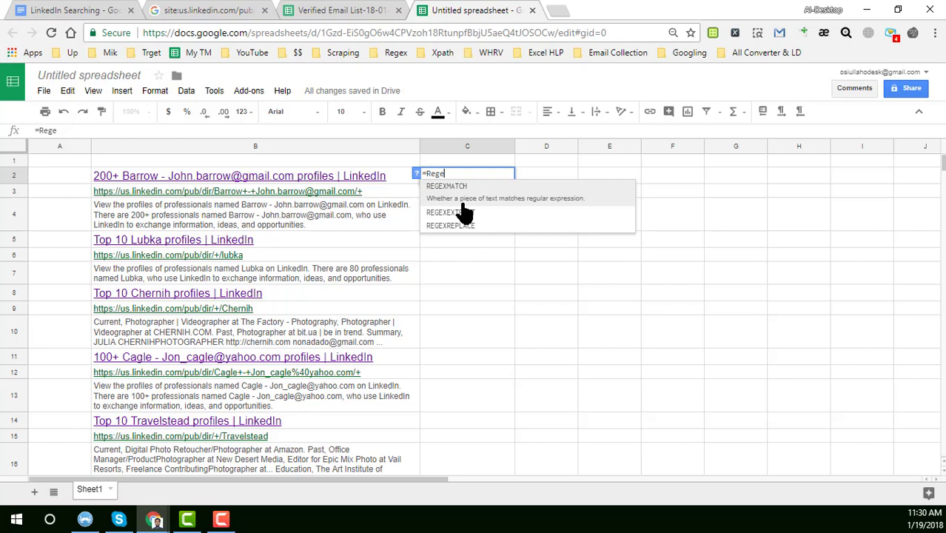
{"action": "mouse_move", "coordinate": [466, 199]}
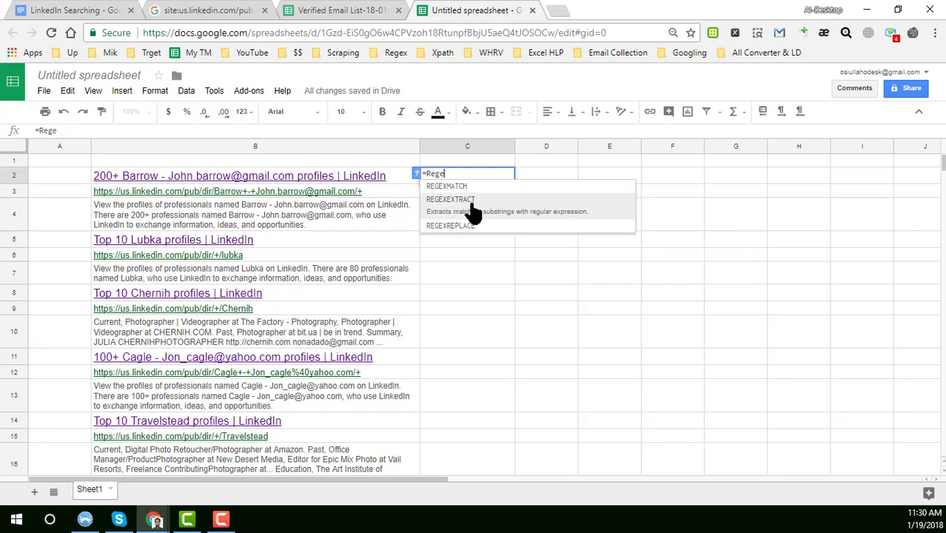
{"action": "left_click", "coordinate": [450, 198]}
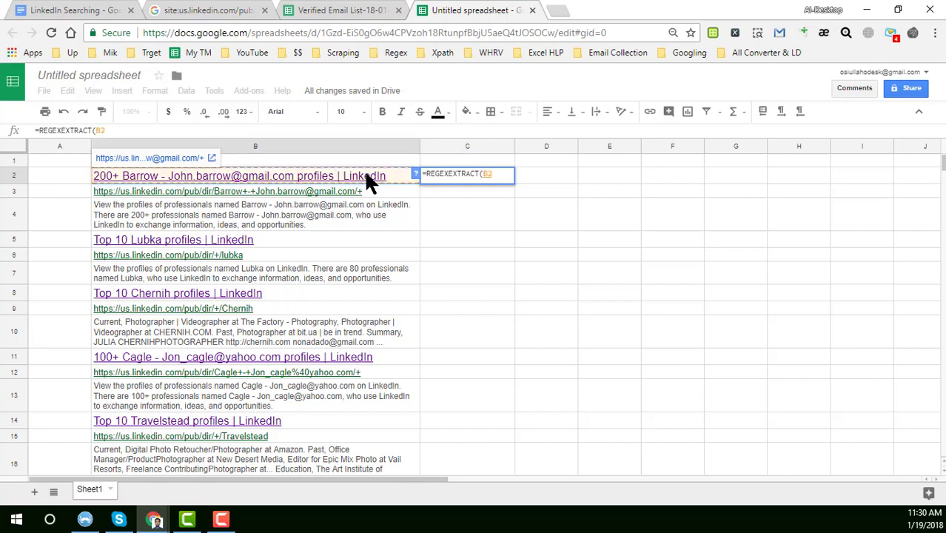
{"action": "type", "text": ","}
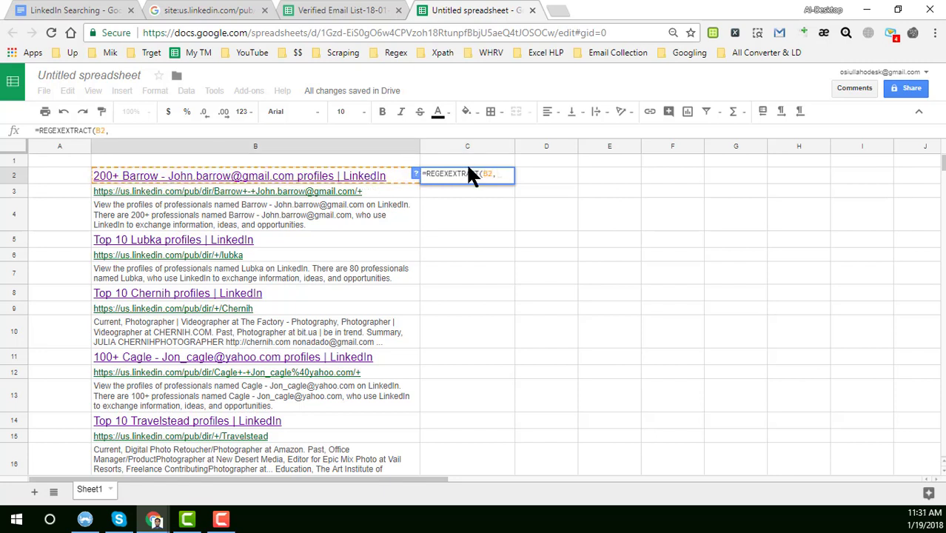
{"action": "left_click", "coordinate": [468, 160]}
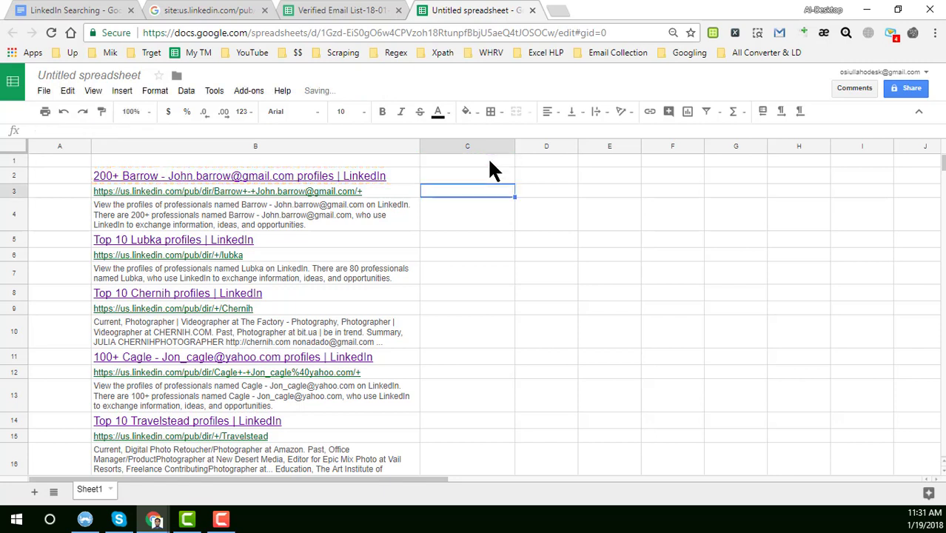
{"action": "left_click", "coordinate": [467, 160]}
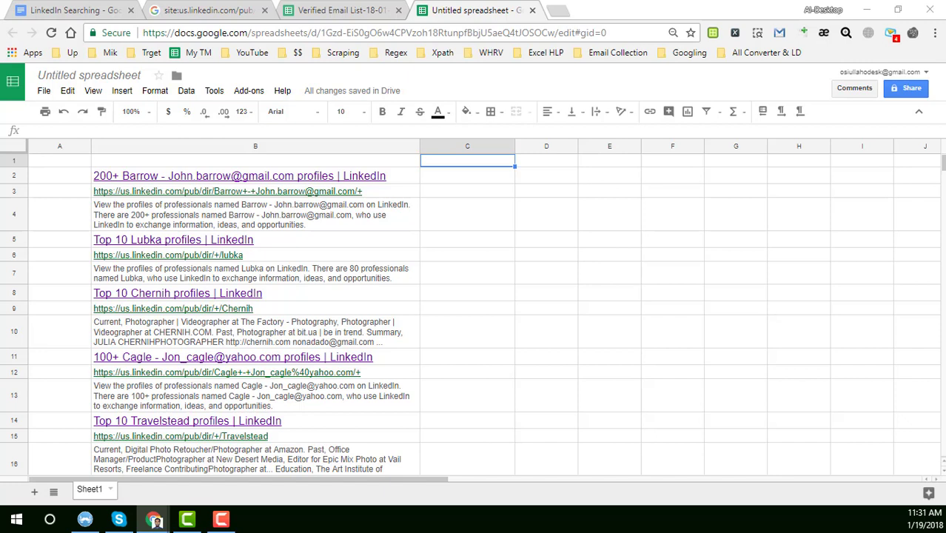
{"action": "mouse_move", "coordinate": [476, 164]}
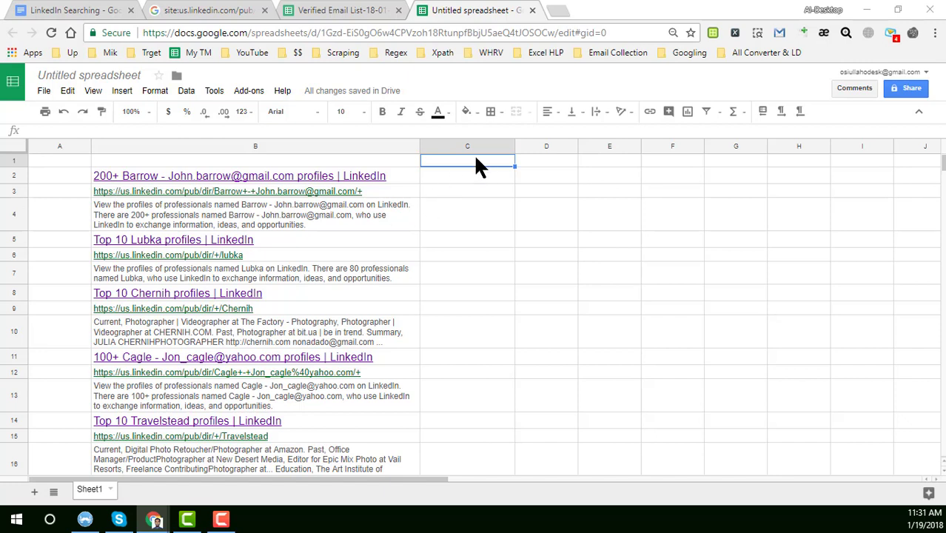
Step: Enter the email regex [A-z0-9_%+-]+@[A-z0-9.-]+\.[A-z]{2,4} in cell C1
{"action": "left_click", "coordinate": [468, 160]}
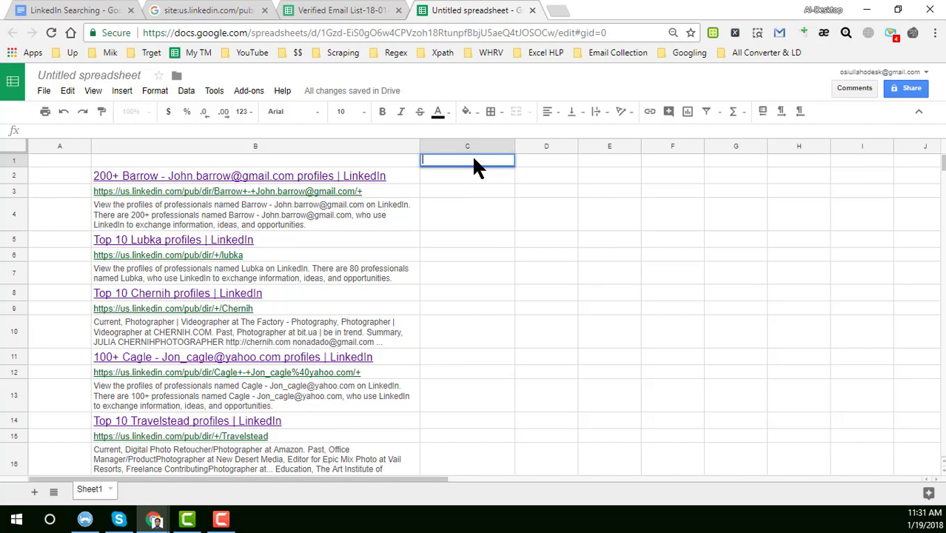
{"action": "type", "text": "[A-z0-9_%+-]+@[A-z0-9.-]+\\.[A-z]{2,4}"}
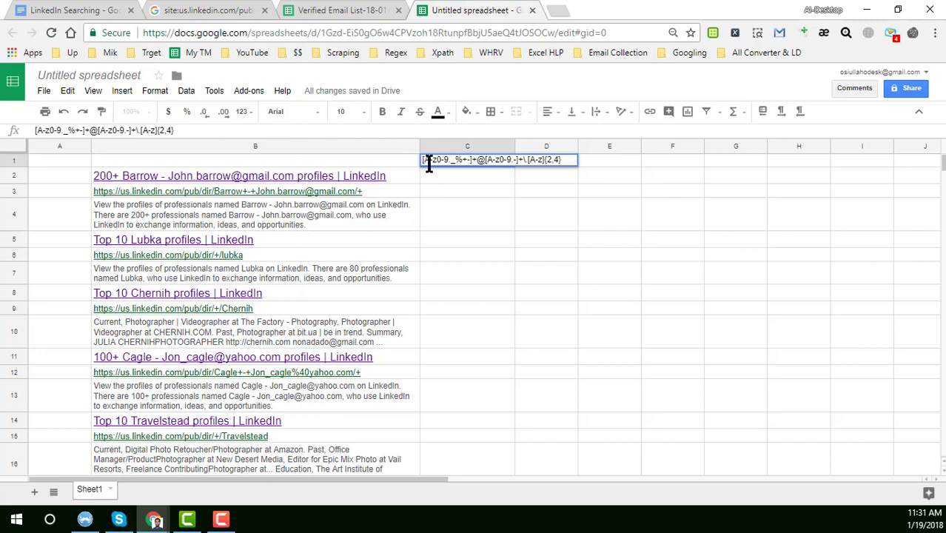
{"action": "mouse_move", "coordinate": [432, 177]}
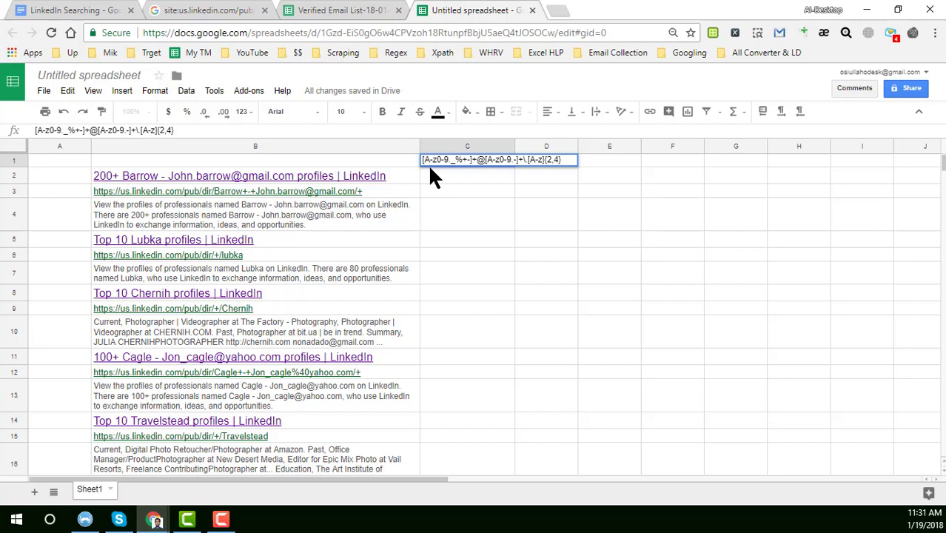
{"action": "mouse_move", "coordinate": [438, 160]}
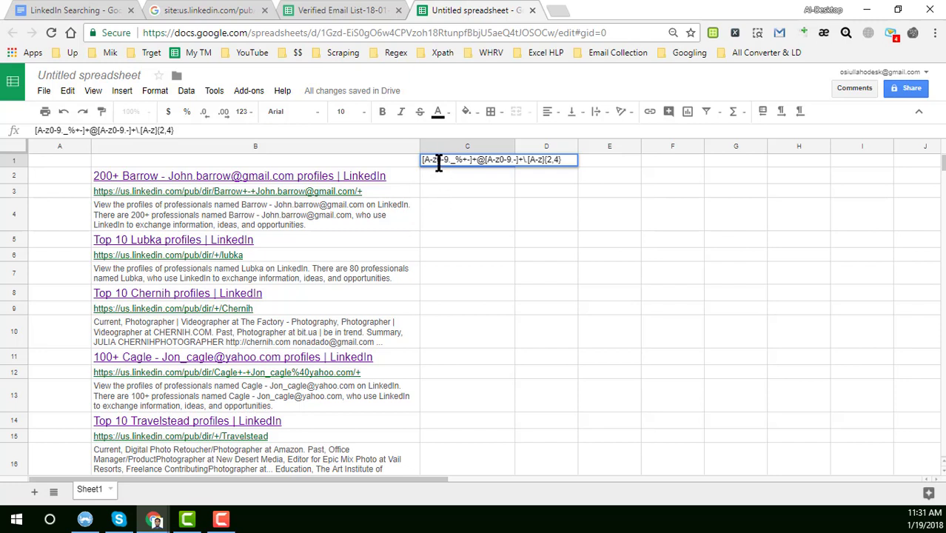
{"action": "mouse_move", "coordinate": [467, 160]}
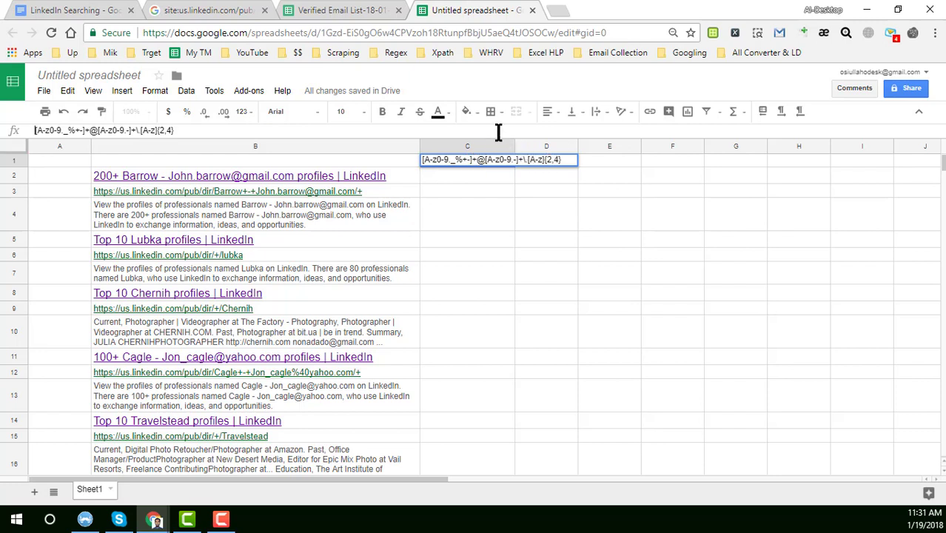
{"action": "key", "text": "Return"}
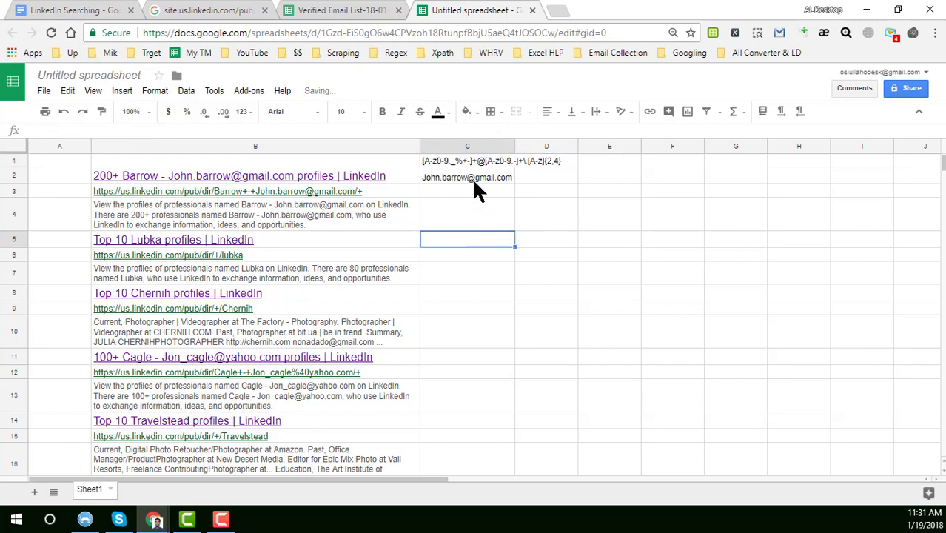
Step: Change C2's formula to =REGEXEXTRACT(B2,$C$1) with an absolute pattern reference
{"action": "left_click", "coordinate": [466, 178]}
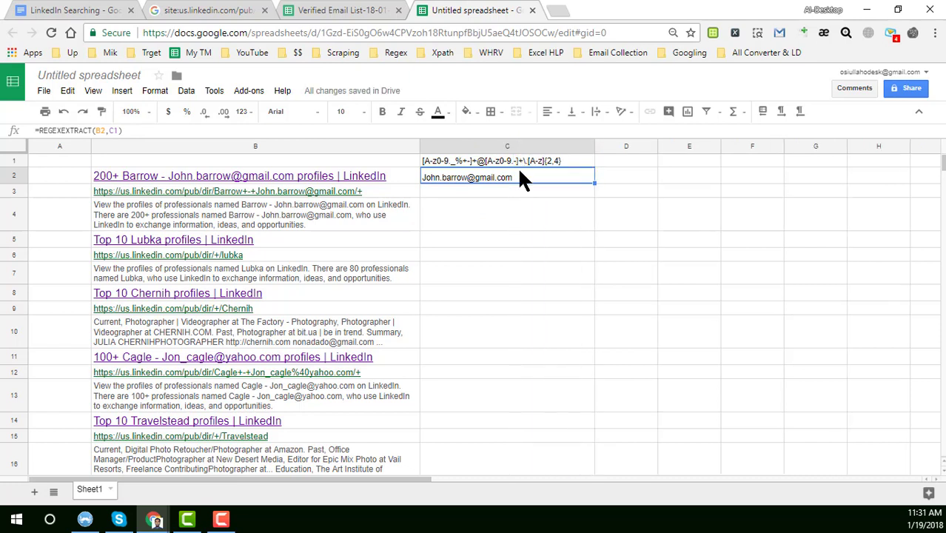
{"action": "mouse_move", "coordinate": [513, 158]}
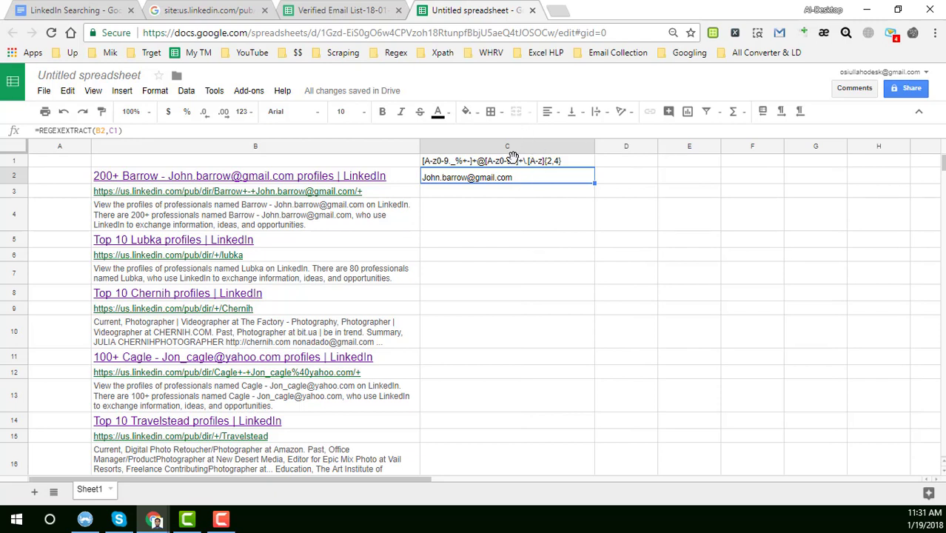
{"action": "mouse_move", "coordinate": [281, 153]}
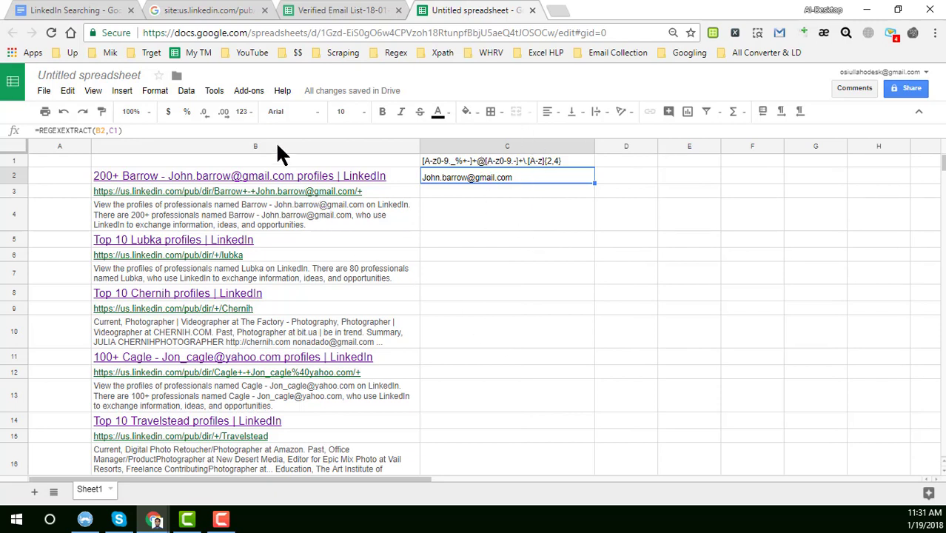
{"action": "mouse_move", "coordinate": [268, 216]}
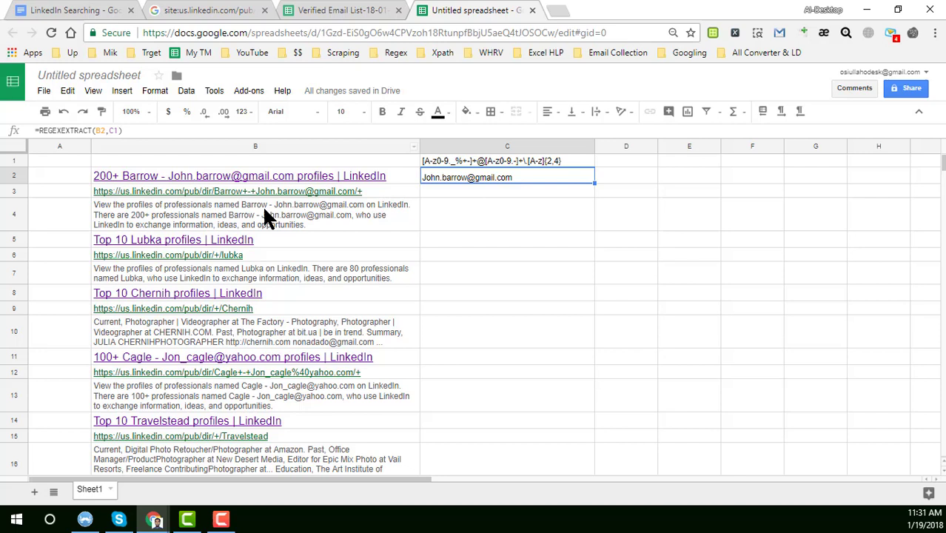
{"action": "mouse_move", "coordinate": [432, 184]}
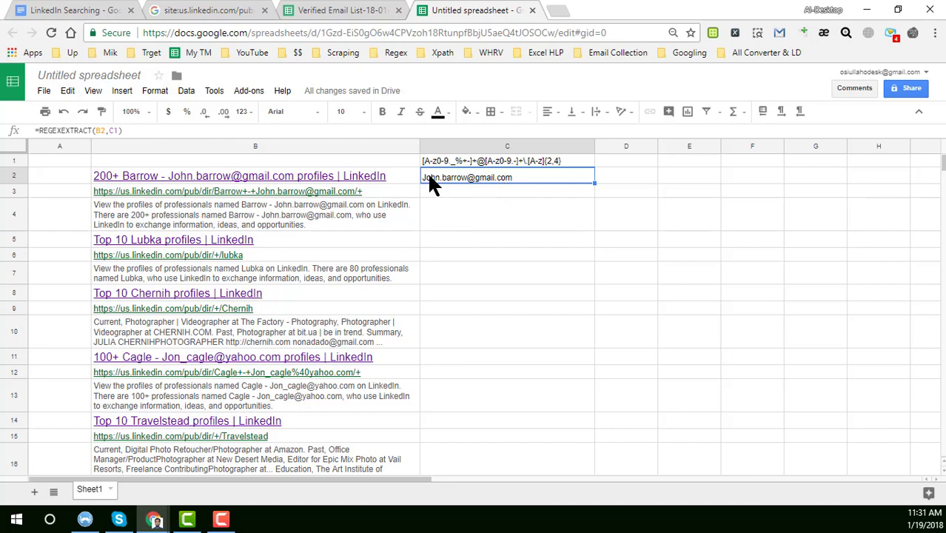
{"action": "mouse_move", "coordinate": [488, 184]}
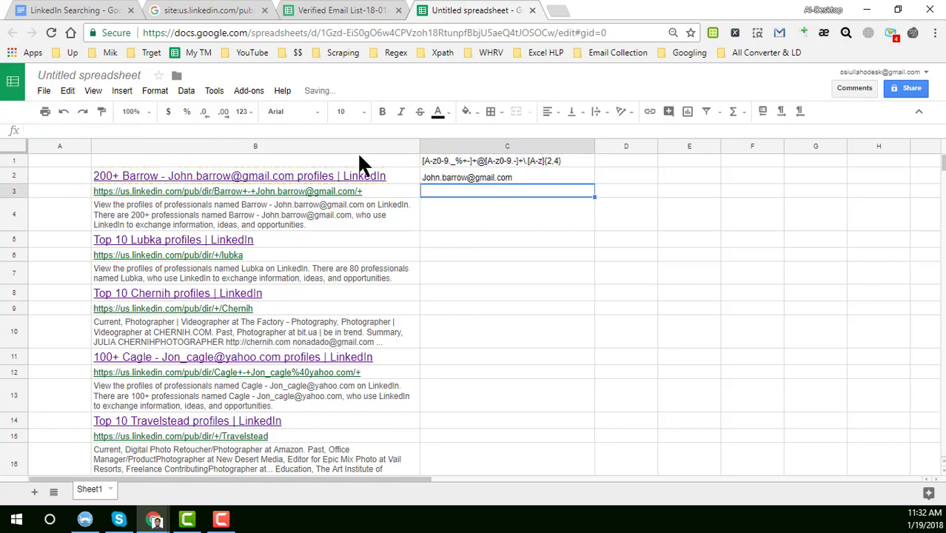
{"action": "left_click", "coordinate": [506, 178]}
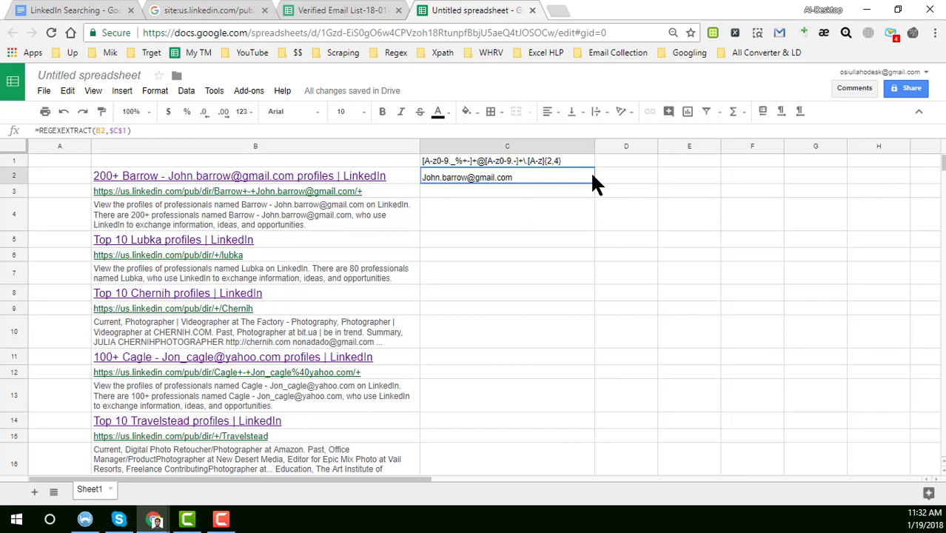
{"action": "mouse_move", "coordinate": [595, 181]}
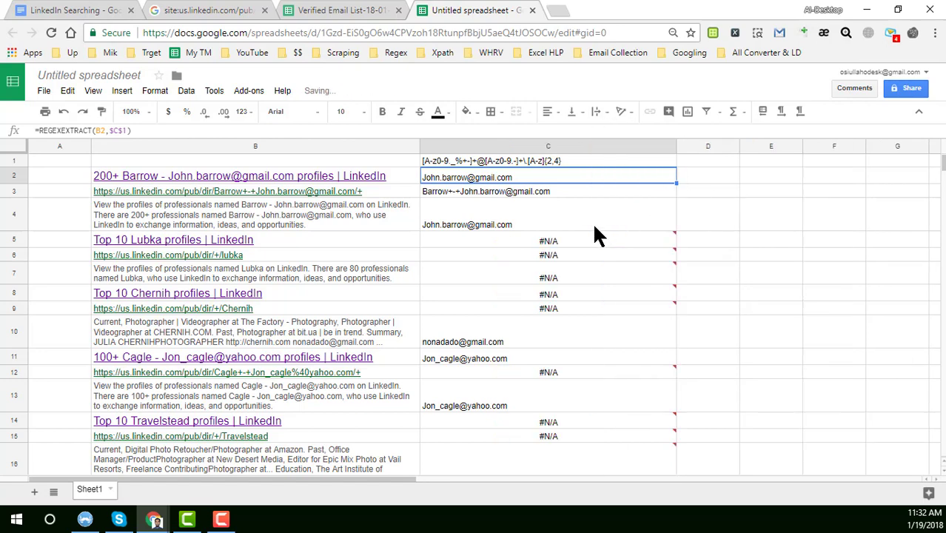
{"action": "scroll", "scroll_direction": "down", "scroll_amount": 3}
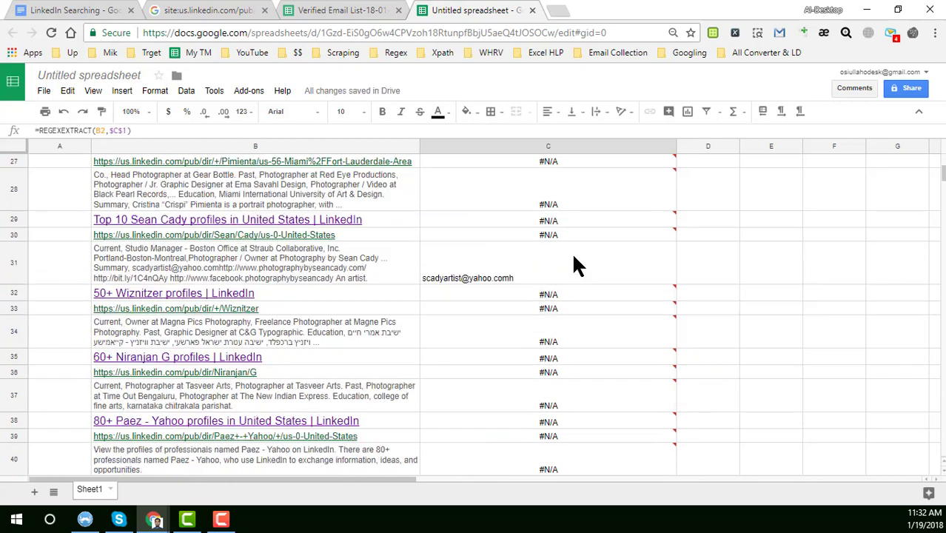
{"action": "left_click", "coordinate": [547, 263]}
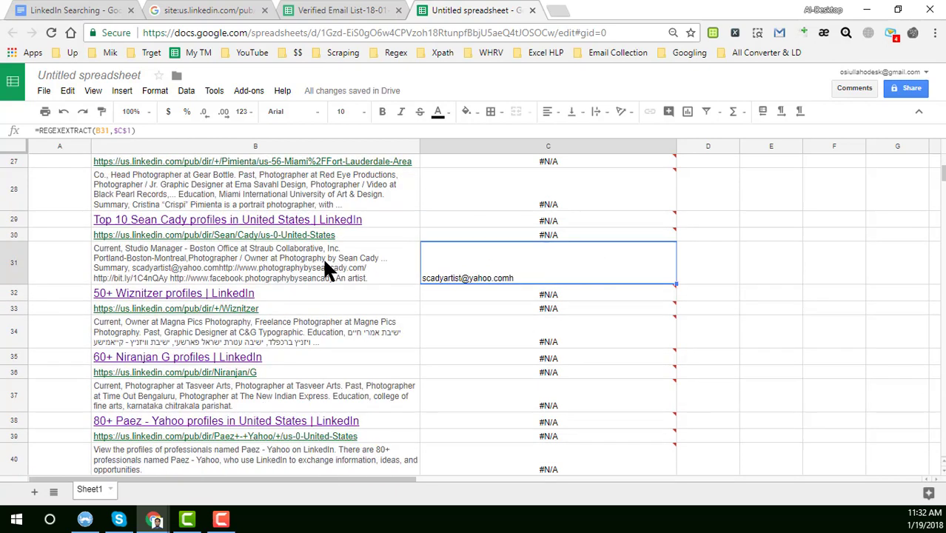
{"action": "left_click", "coordinate": [255, 264]}
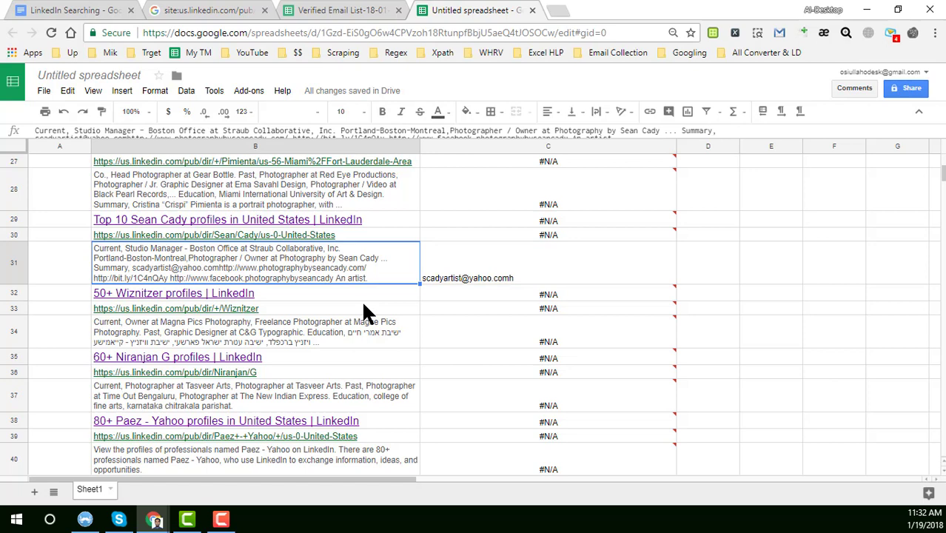
{"action": "mouse_move", "coordinate": [145, 279]}
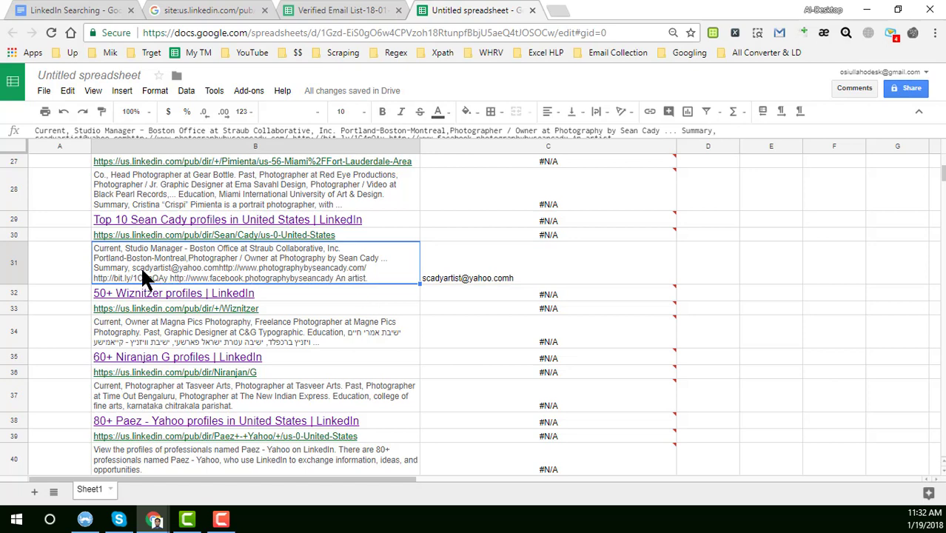
{"action": "mouse_move", "coordinate": [501, 293]}
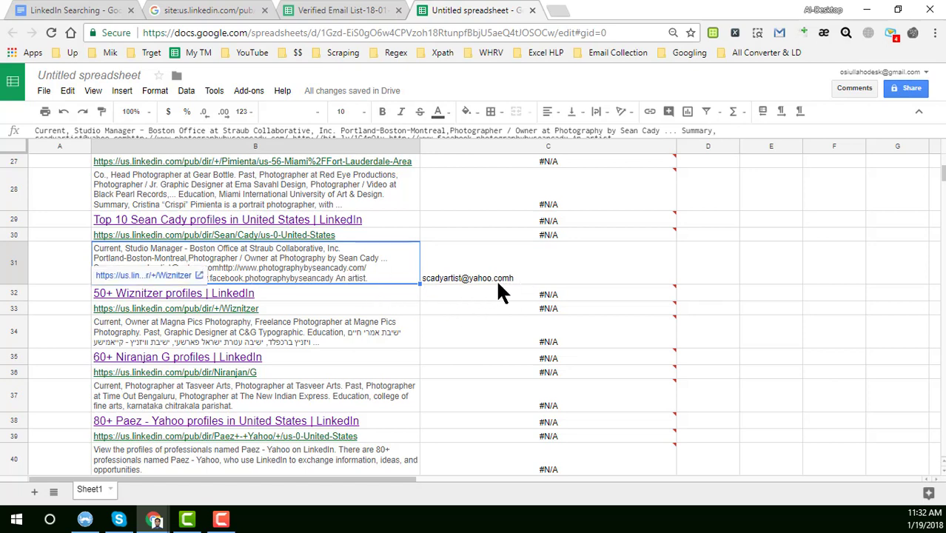
{"action": "left_click", "coordinate": [548, 293]}
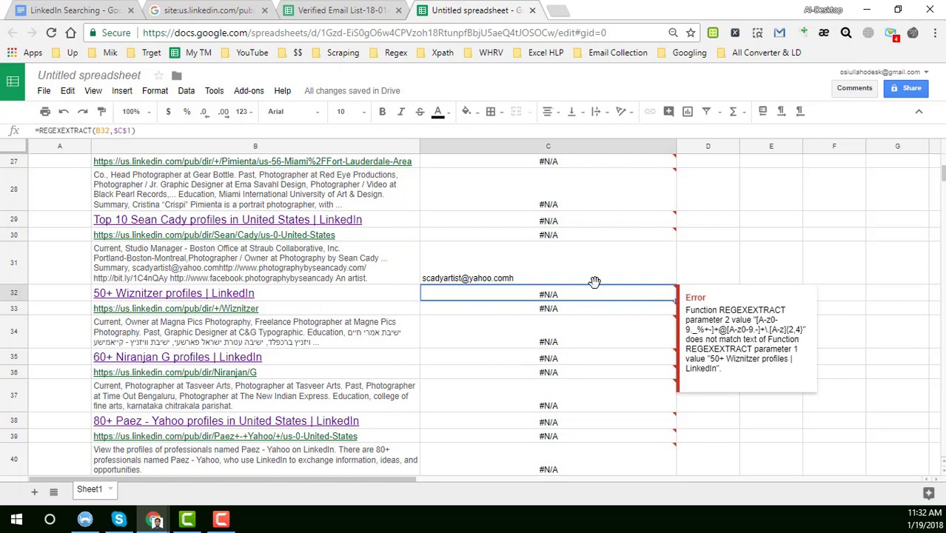
{"action": "mouse_move", "coordinate": [555, 303]}
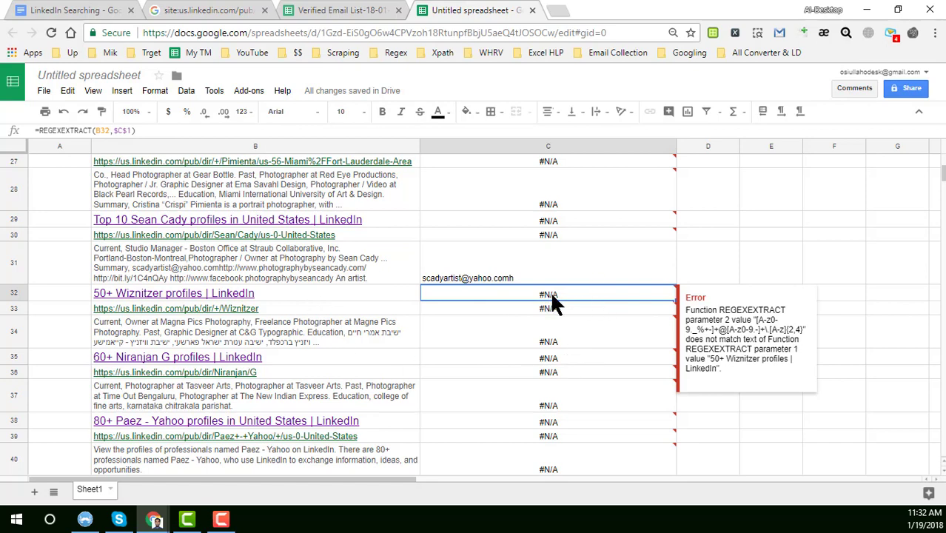
{"action": "scroll", "scroll_direction": "down", "scroll_amount": 3}
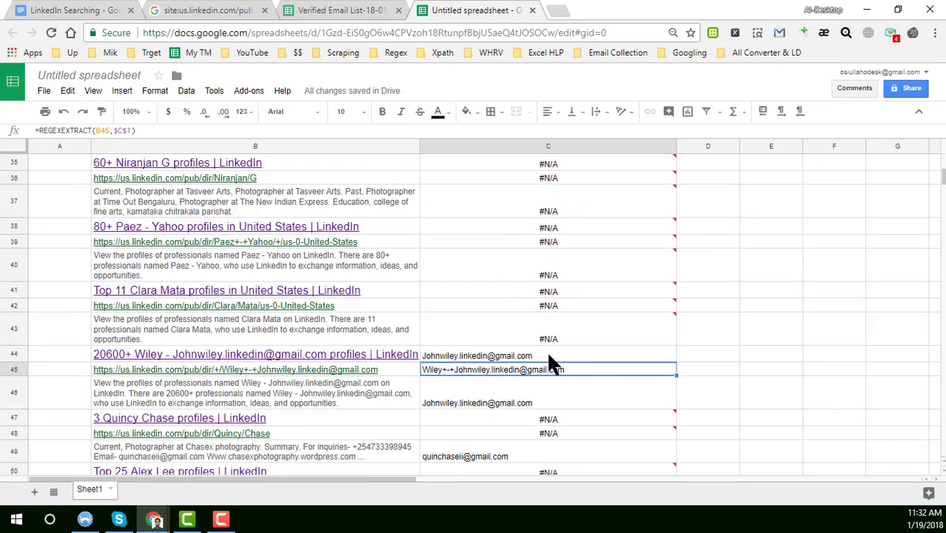
{"action": "scroll", "scroll_direction": "up", "scroll_amount": 3}
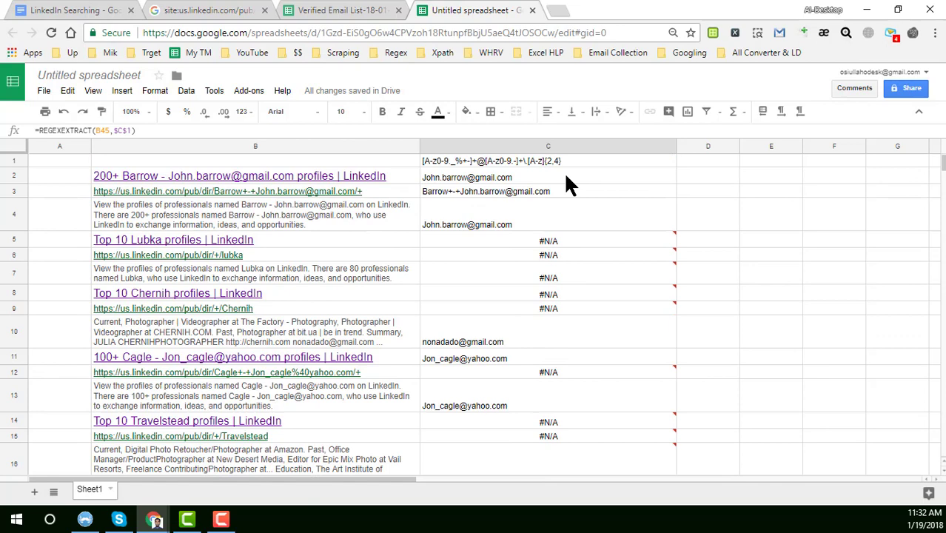
{"action": "left_click", "coordinate": [547, 146]}
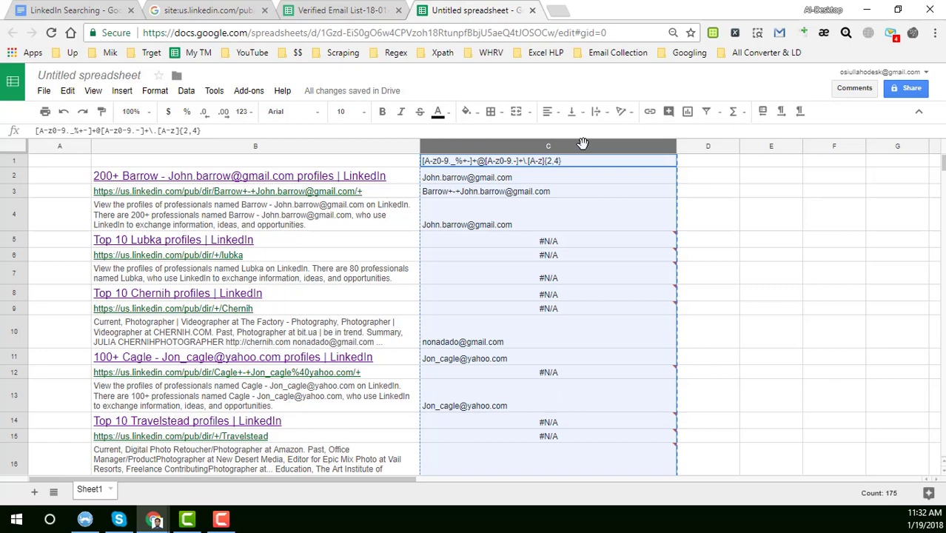
Step: Inspect the extracted and #N/A results, then select column C for filtering
{"action": "left_click", "coordinate": [547, 213]}
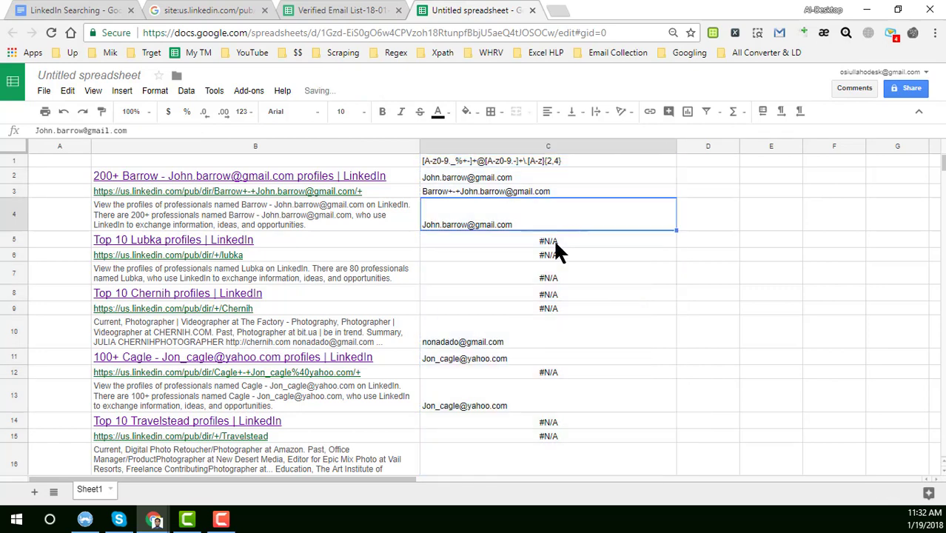
{"action": "left_click", "coordinate": [547, 239]}
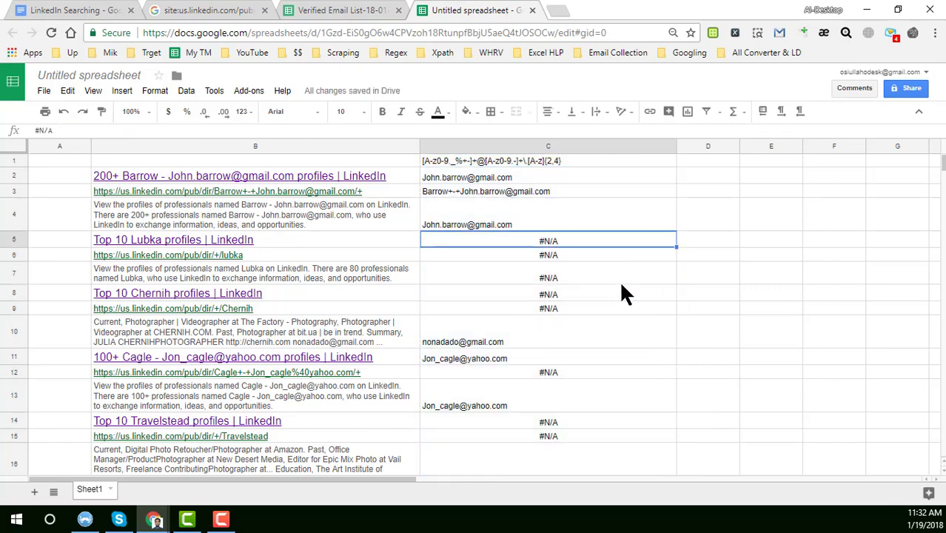
{"action": "mouse_move", "coordinate": [671, 148]}
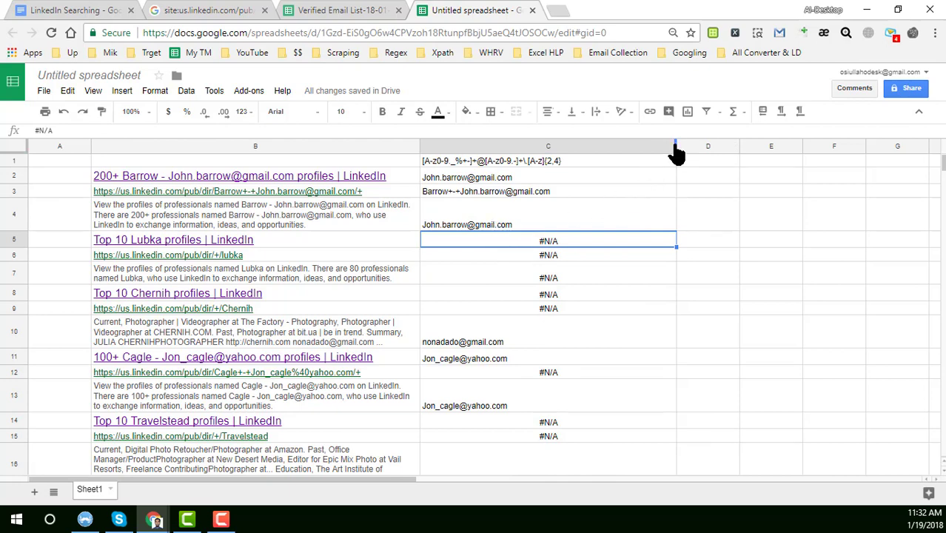
{"action": "left_click", "coordinate": [548, 147]}
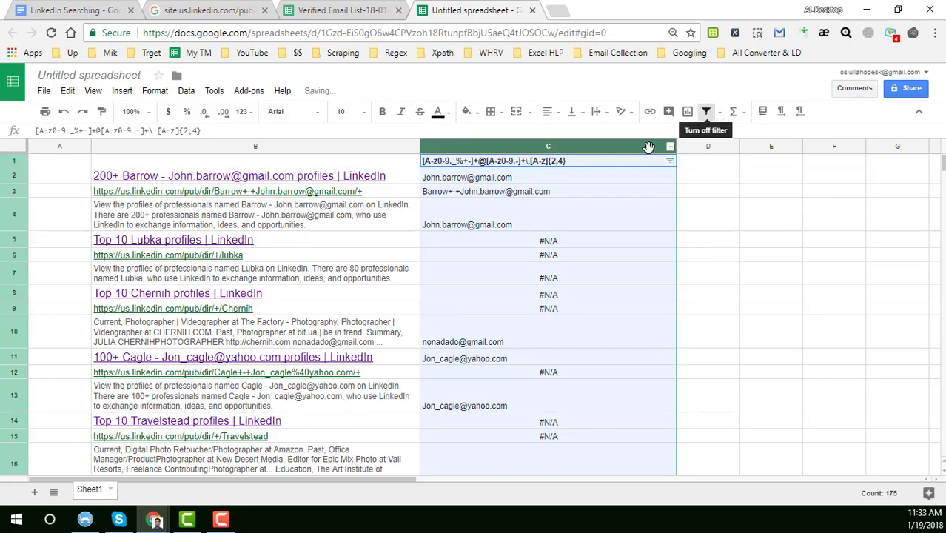
{"action": "mouse_move", "coordinate": [669, 160]}
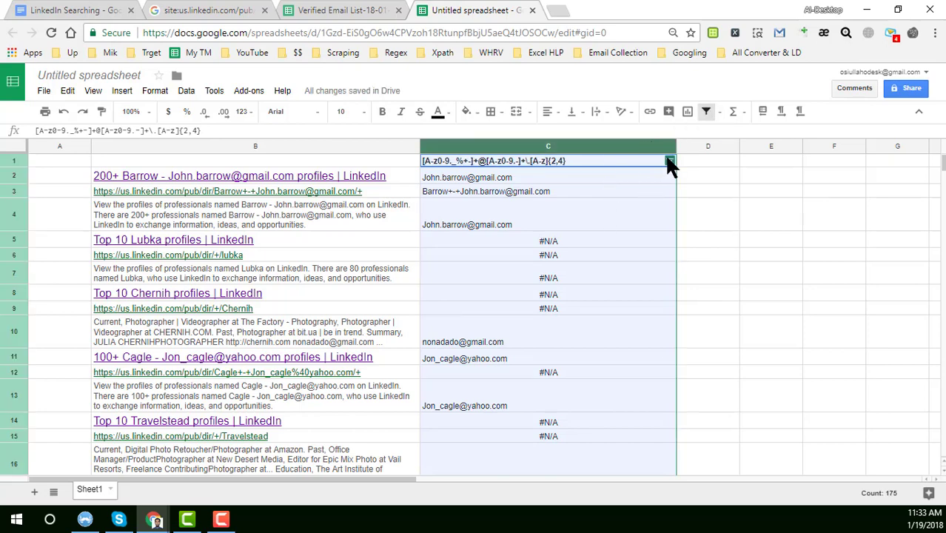
Step: Filter column C by condition 'Text contains @' so only found addresses stay visible
{"action": "left_click", "coordinate": [669, 160]}
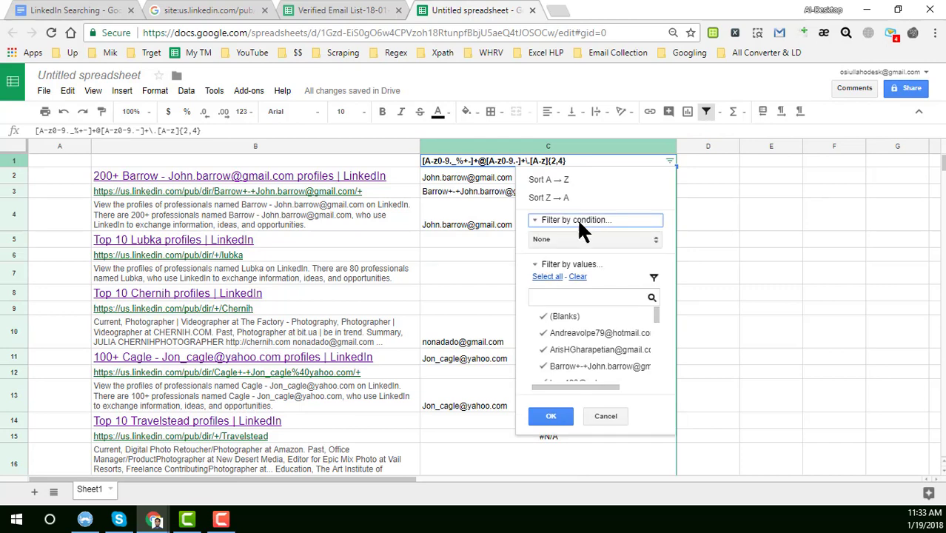
{"action": "left_click", "coordinate": [595, 239]}
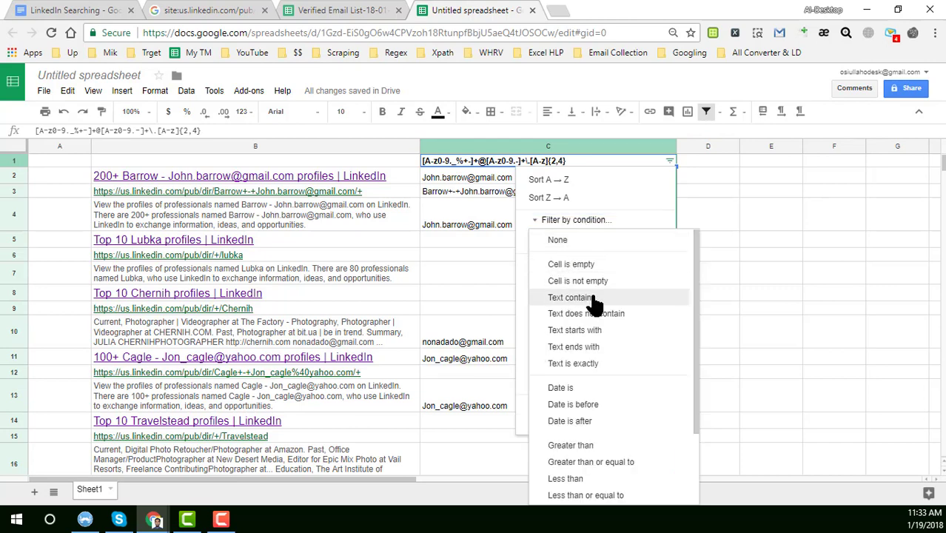
{"action": "left_click", "coordinate": [570, 296]}
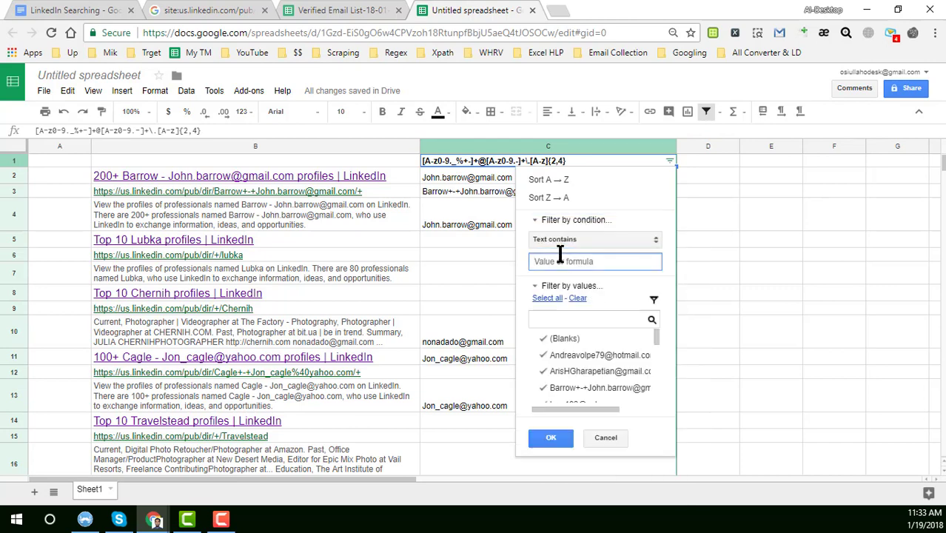
{"action": "type", "text": "@"}
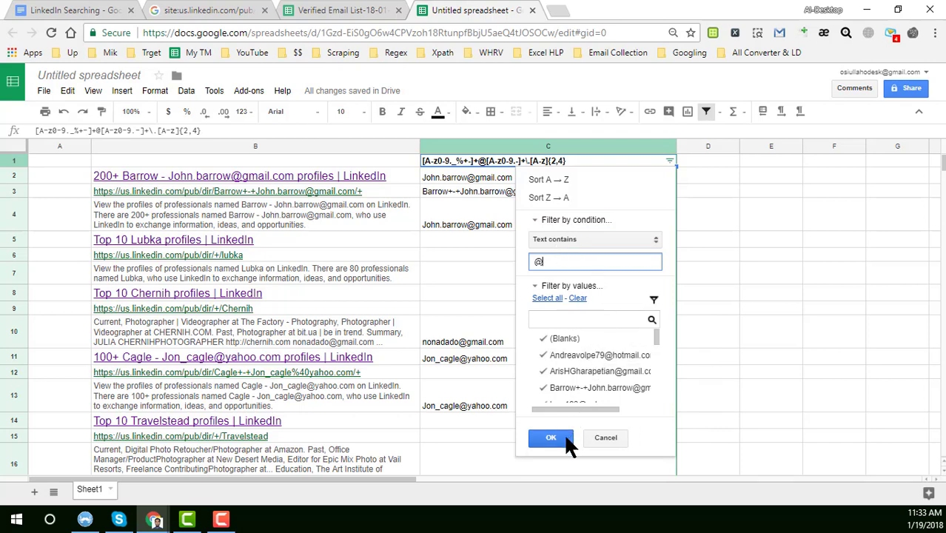
{"action": "left_click", "coordinate": [551, 438]}
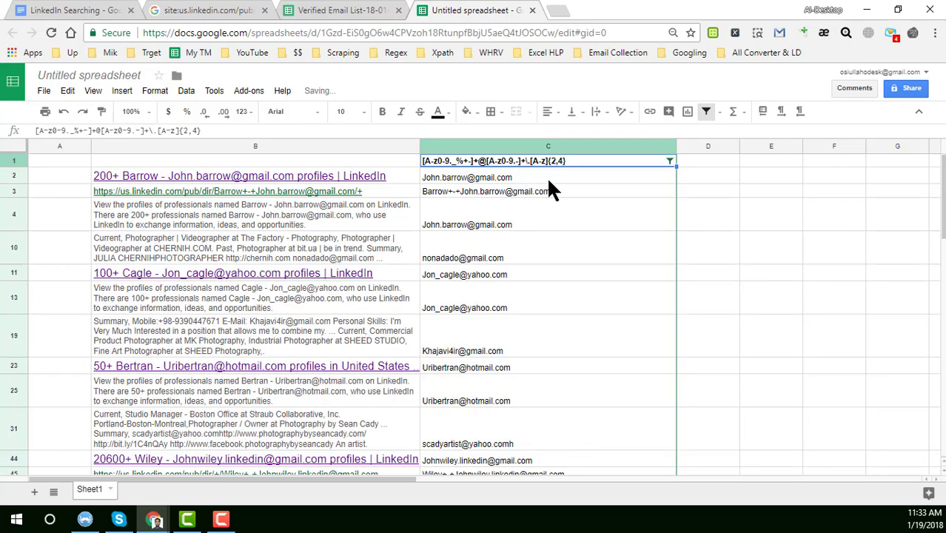
Step: Copy the filtered column C emails from C2 down and start a new blank spreadsheet
{"action": "left_click", "coordinate": [548, 178]}
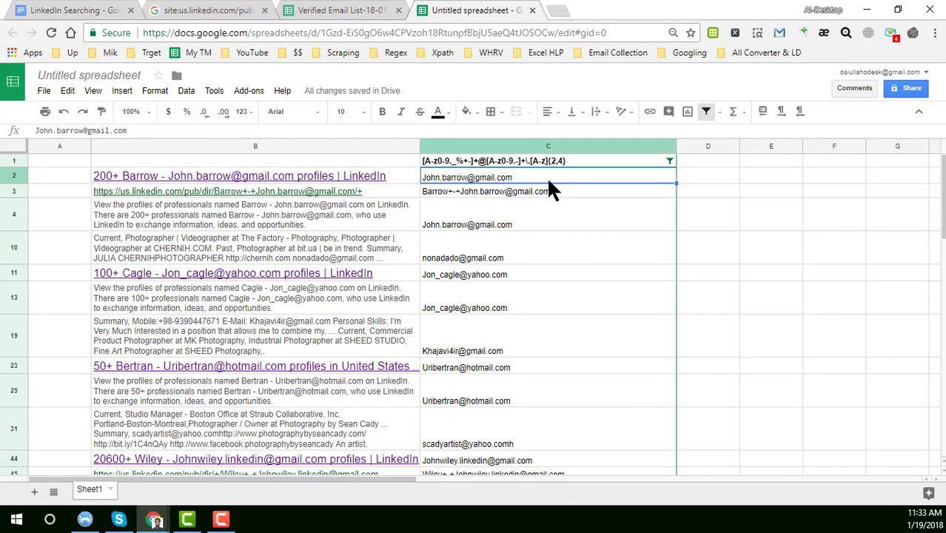
{"action": "scroll", "scroll_direction": "down", "scroll_amount": 3}
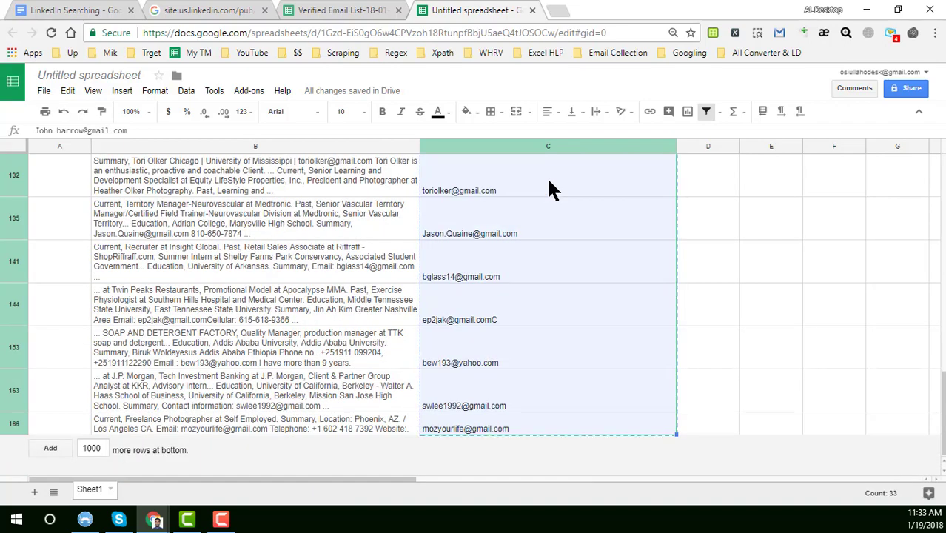
{"action": "scroll", "scroll_direction": "up", "scroll_amount": 3}
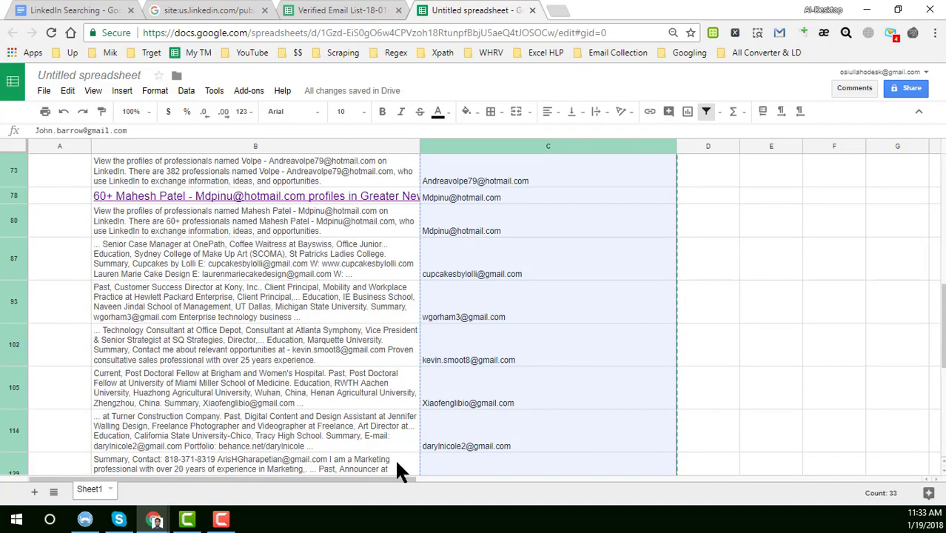
{"action": "mouse_move", "coordinate": [456, 324]}
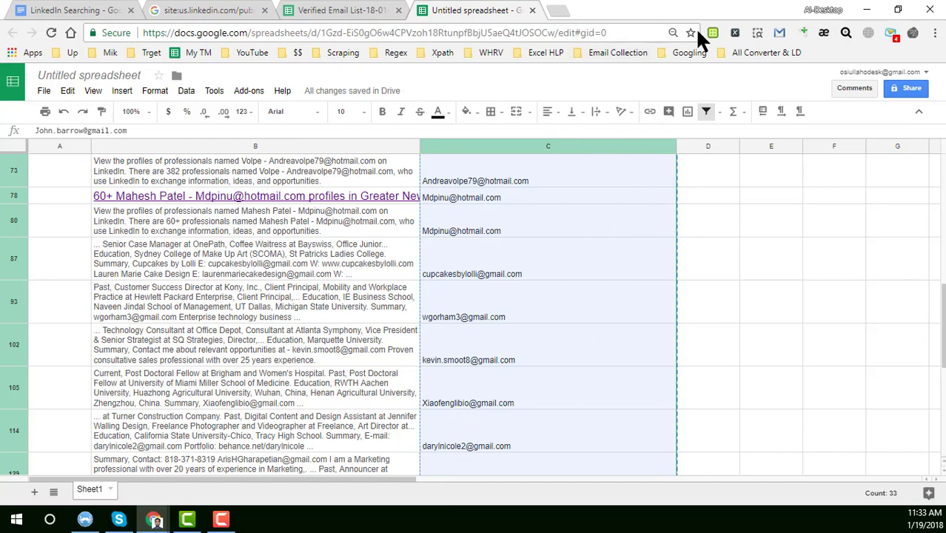
{"action": "left_click", "coordinate": [609, 10]}
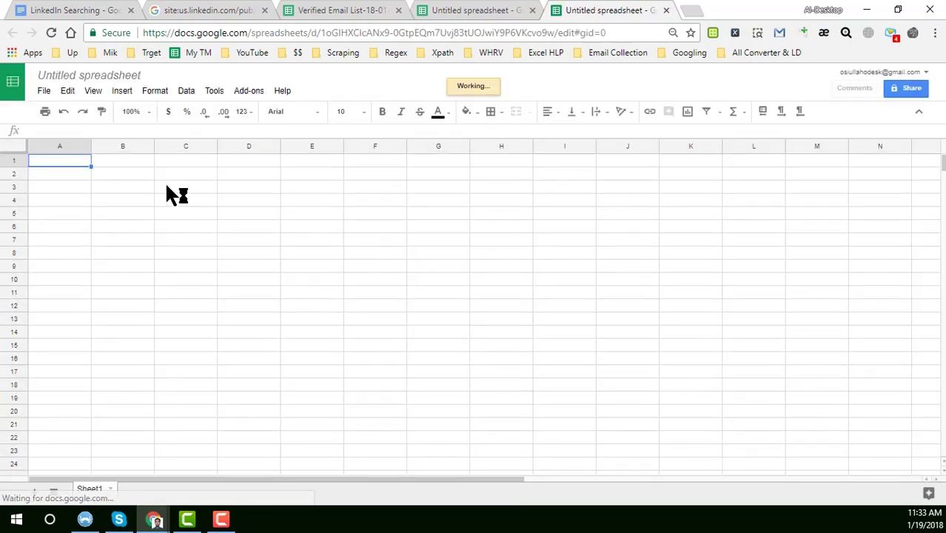
{"action": "mouse_move", "coordinate": [296, 208]}
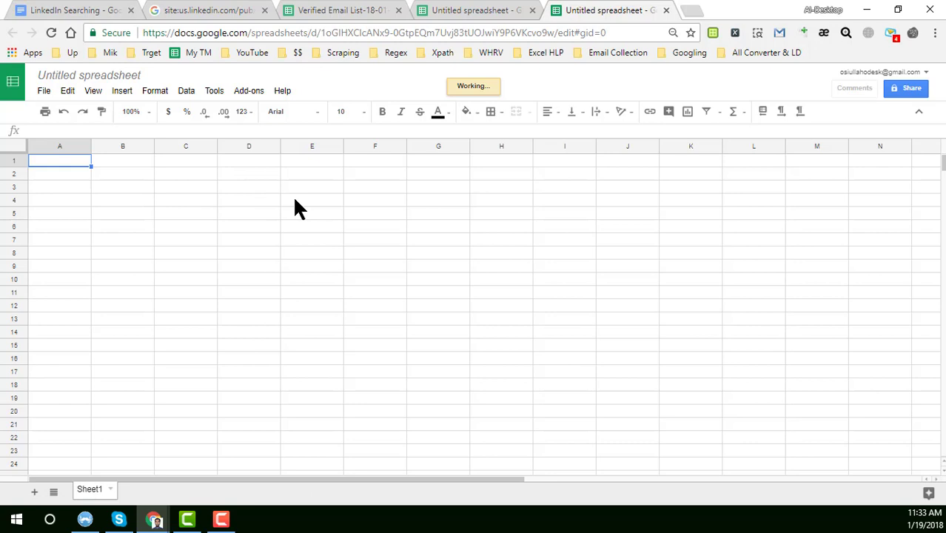
{"action": "left_click", "coordinate": [121, 186]}
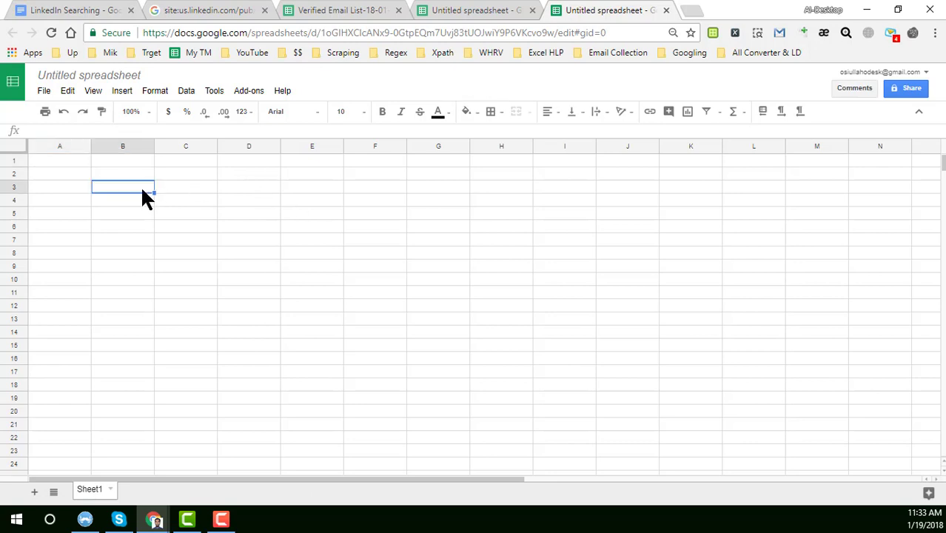
{"action": "key", "text": "ctrl+v"}
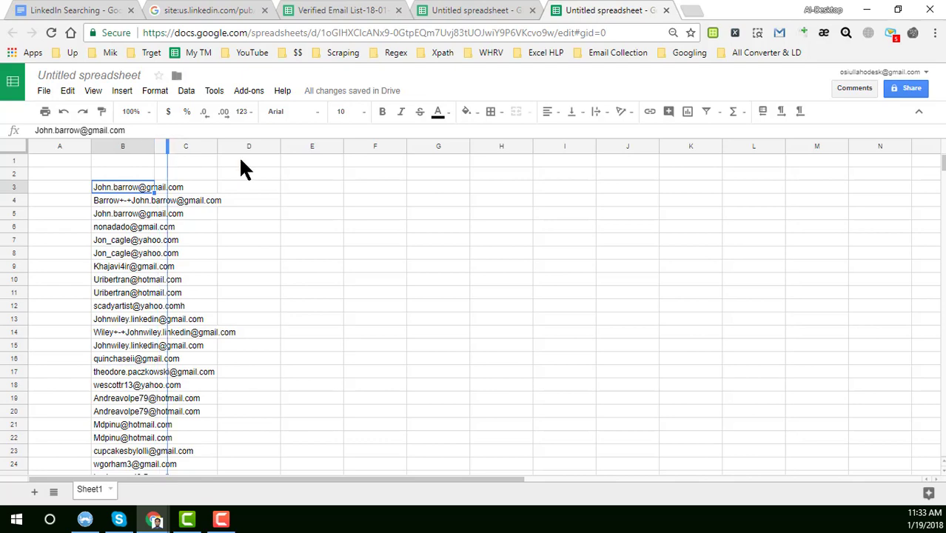
{"action": "left_click", "coordinate": [133, 227]}
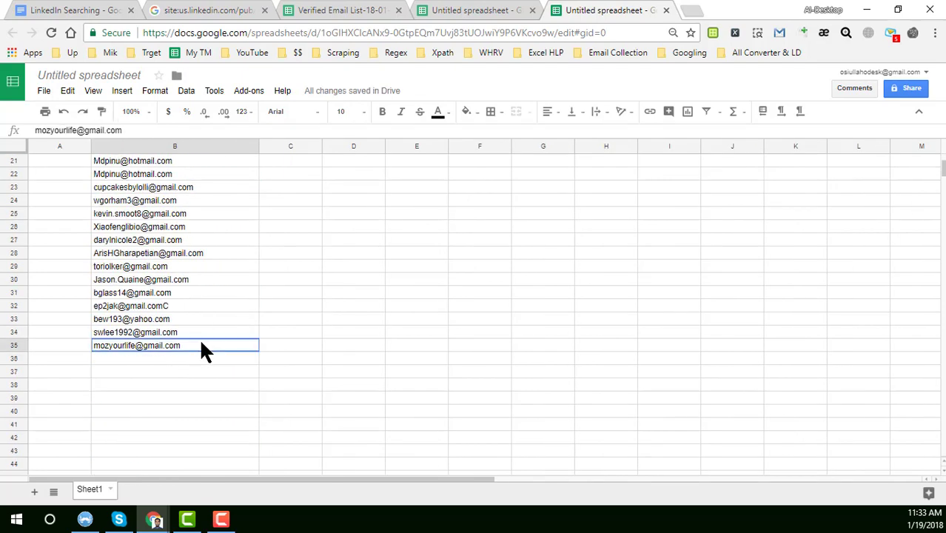
{"action": "scroll", "scroll_direction": "up", "scroll_amount": 3}
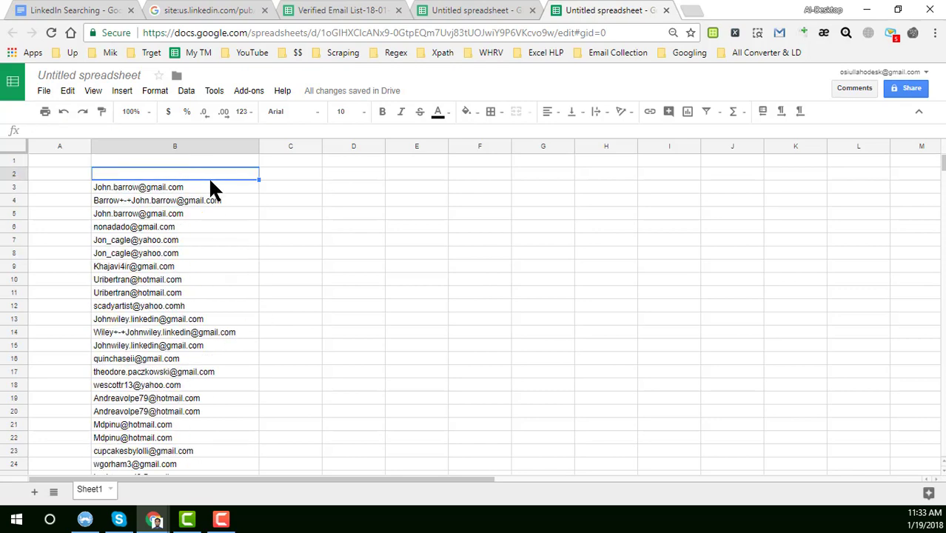